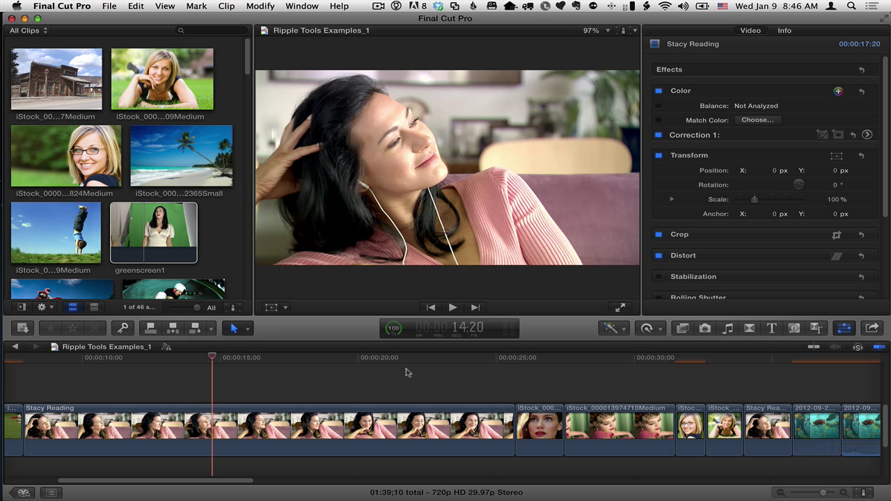
{"action": "mouse_move", "coordinate": [760, 356]}
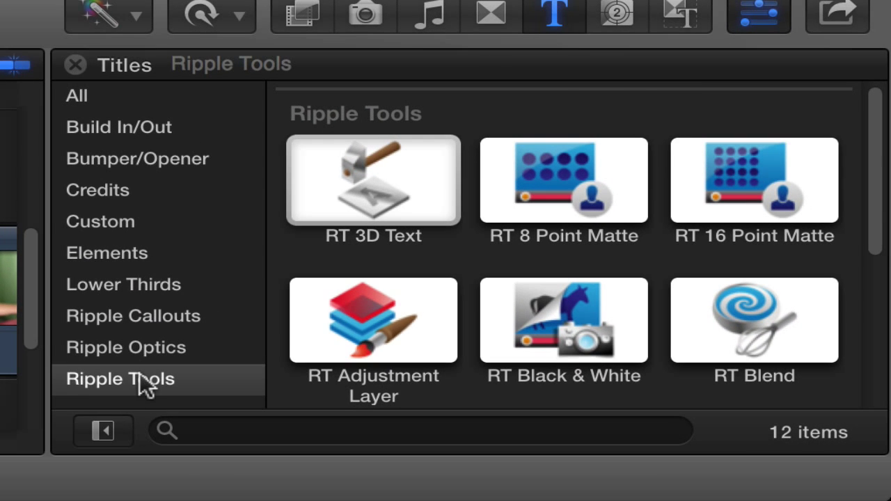
{"action": "mouse_move", "coordinate": [647, 265]}
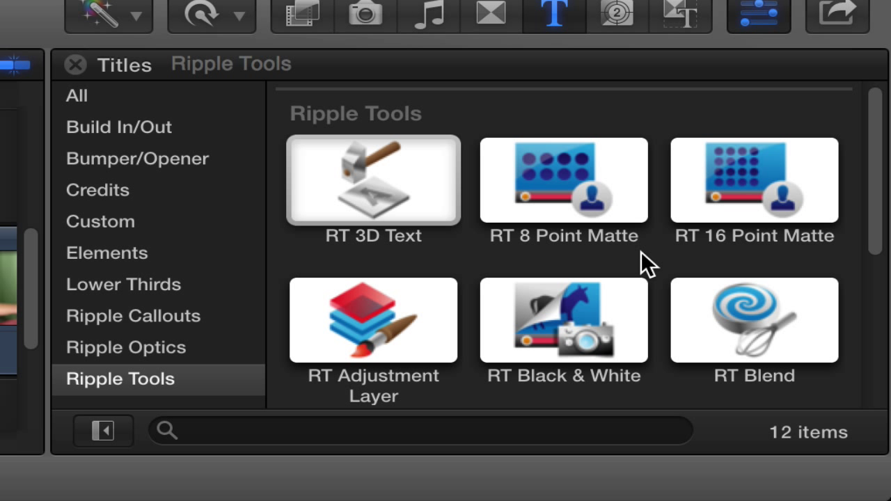
{"action": "mouse_move", "coordinate": [577, 270]}
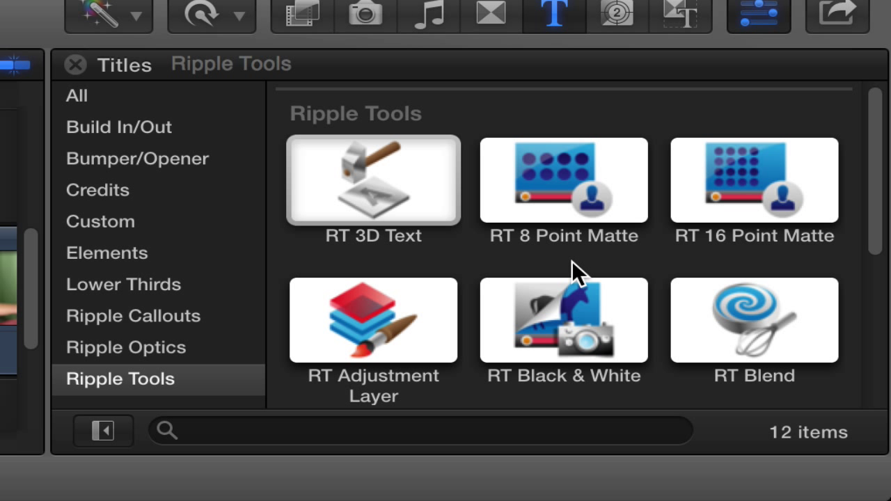
{"action": "mouse_move", "coordinate": [573, 272]}
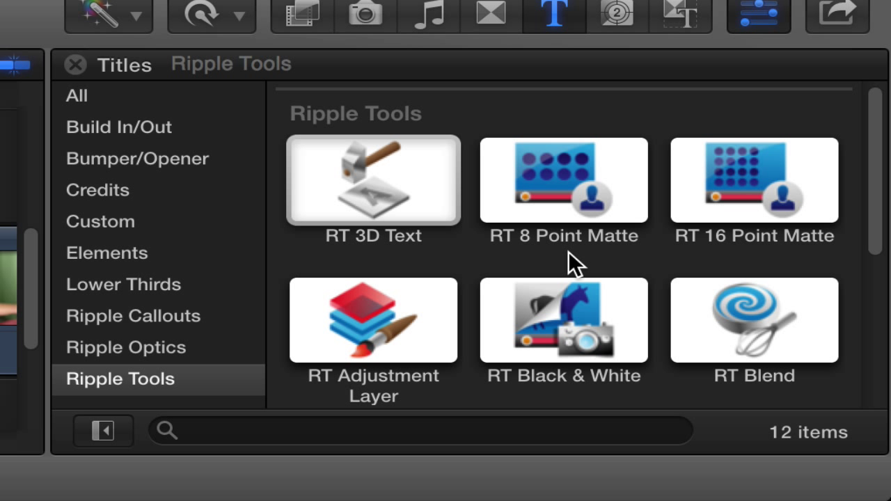
{"action": "mouse_move", "coordinate": [757, 261]}
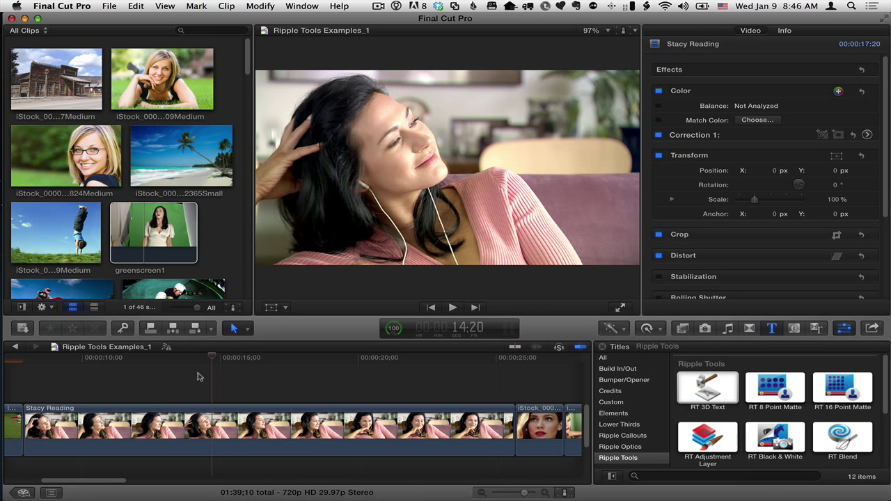
{"action": "mouse_move", "coordinate": [211, 359]}
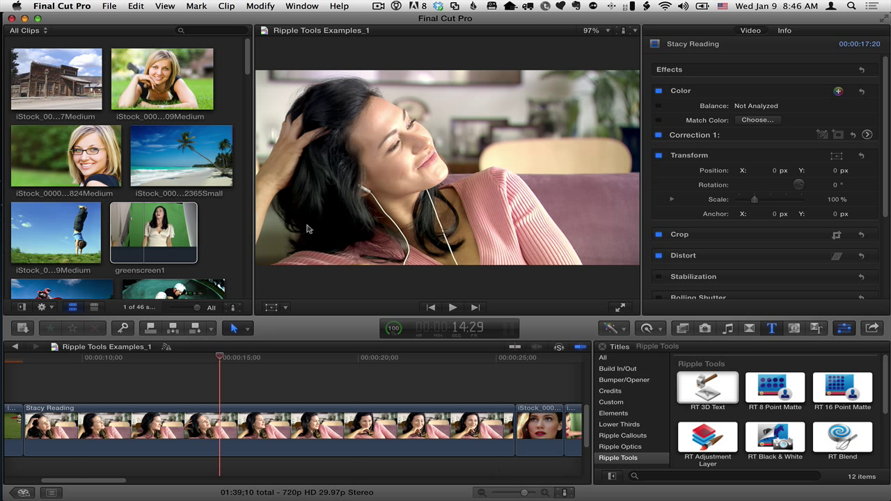
{"action": "mouse_move", "coordinate": [292, 234]}
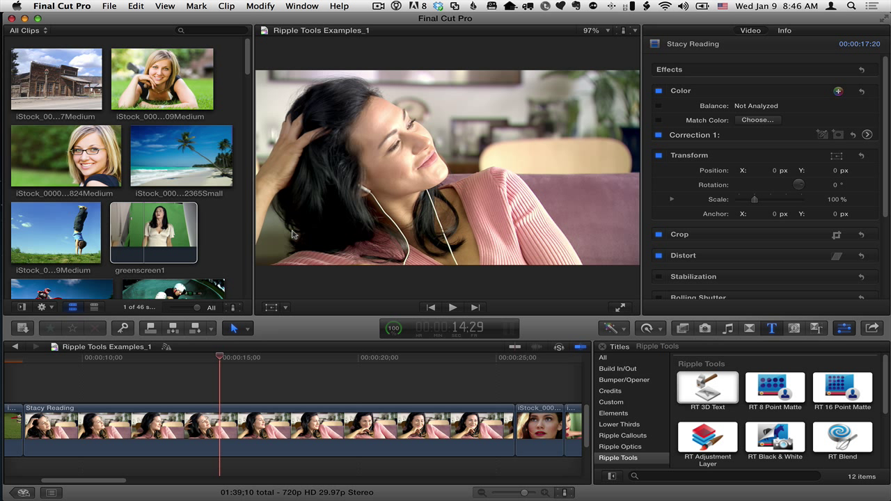
Freeze the Stacy Reading clip on its current frame using the Retime menu's Hold.
{"action": "left_click", "coordinate": [220, 429]}
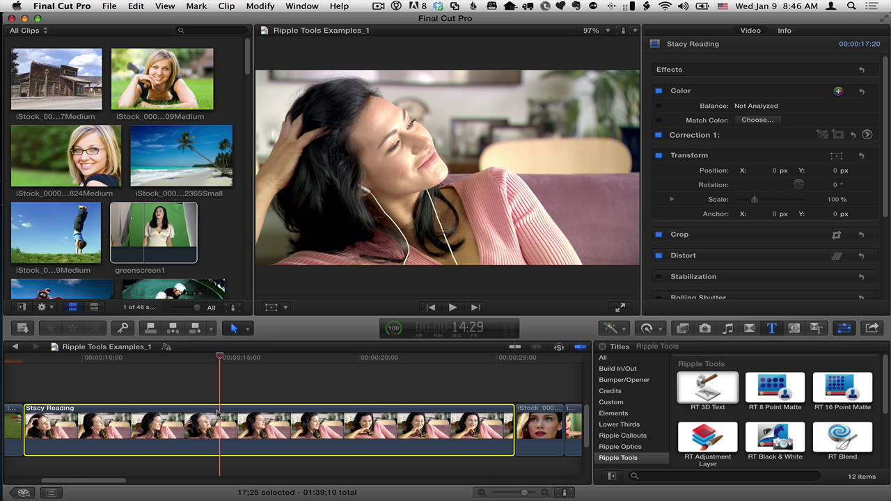
{"action": "mouse_move", "coordinate": [223, 359]}
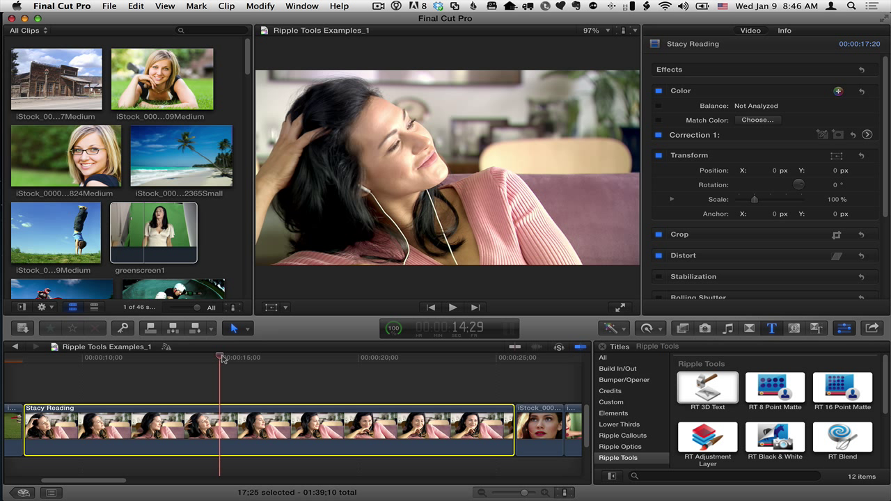
{"action": "mouse_move", "coordinate": [663, 331]}
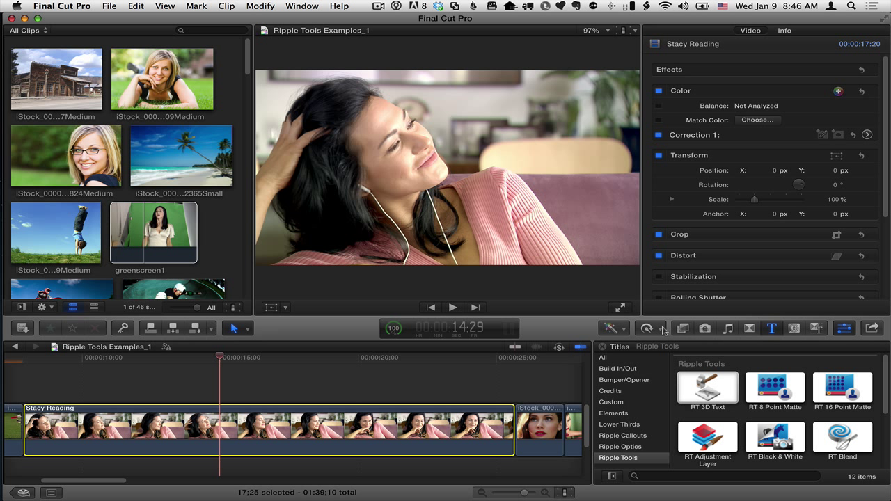
{"action": "left_click", "coordinate": [646, 328]}
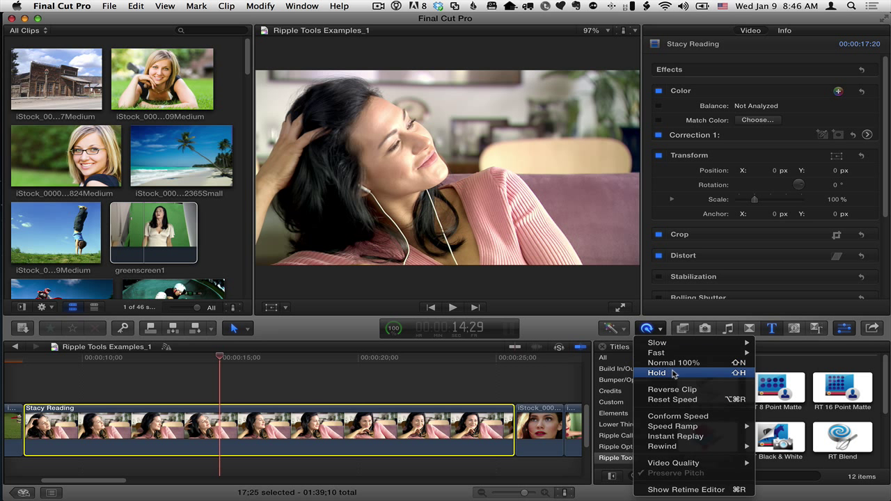
{"action": "left_click", "coordinate": [655, 373]}
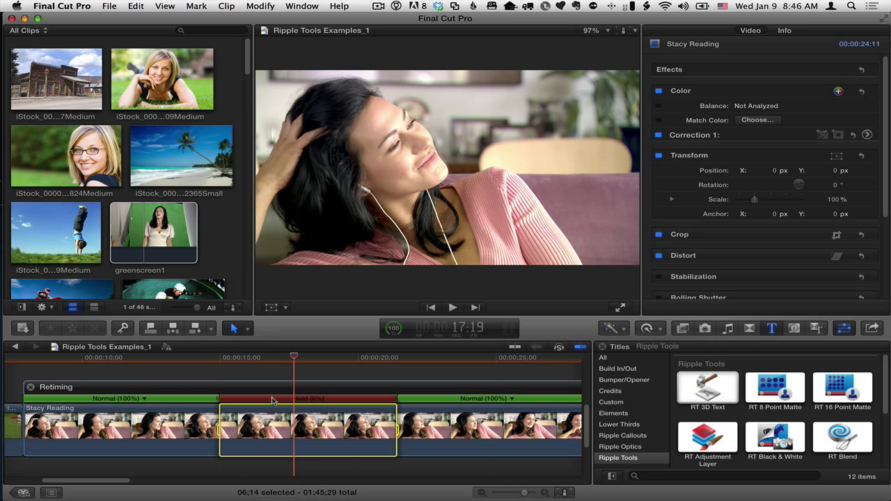
{"action": "mouse_move", "coordinate": [752, 375]}
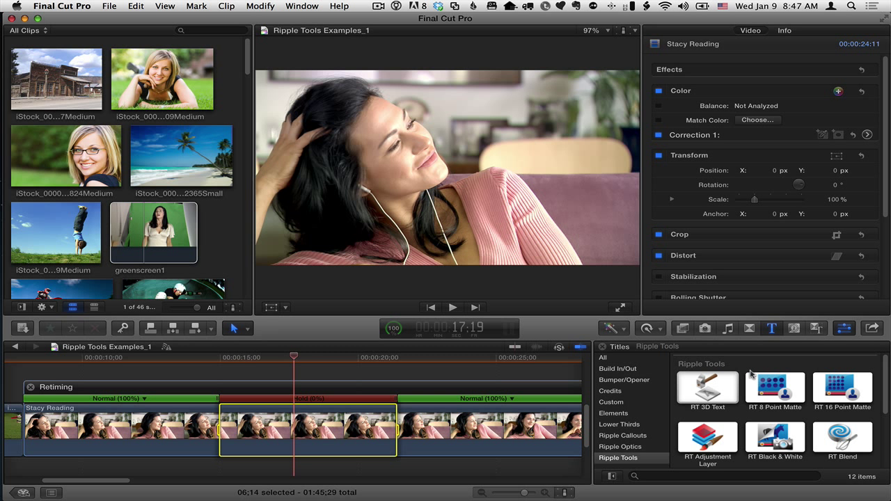
Place an RT 8 Point Matte title above the hold section and select it for editing.
{"action": "left_click", "coordinate": [774, 387]}
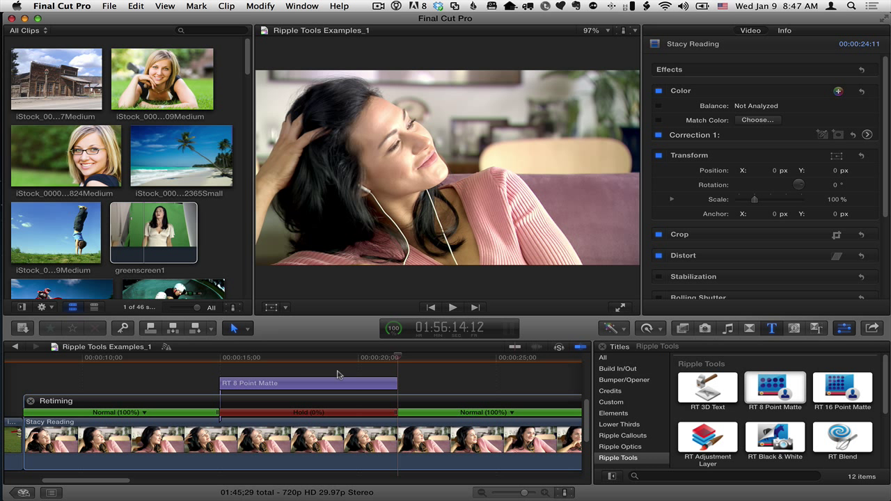
{"action": "left_click", "coordinate": [306, 382]}
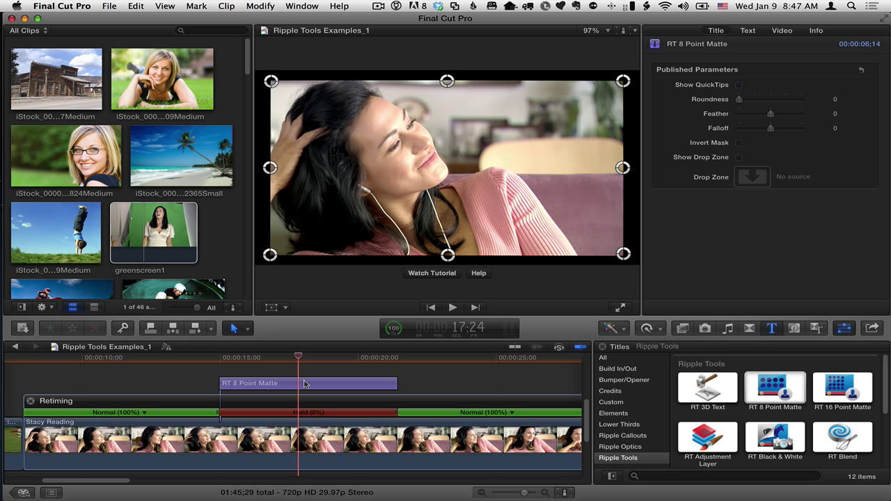
{"action": "mouse_move", "coordinate": [292, 385]}
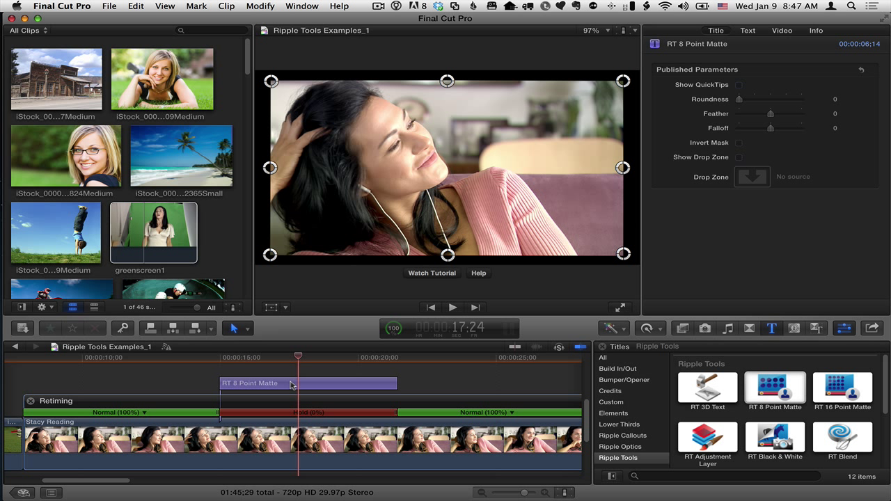
{"action": "left_click", "coordinate": [309, 382]}
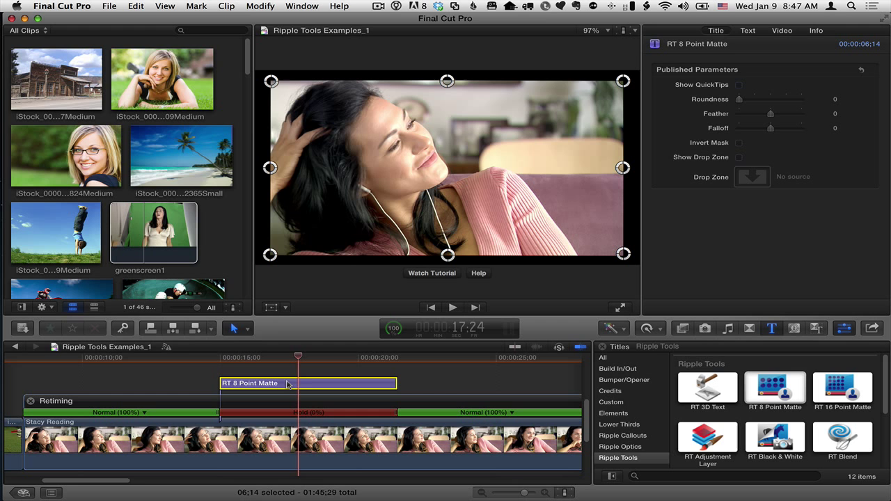
{"action": "mouse_move", "coordinate": [638, 97]}
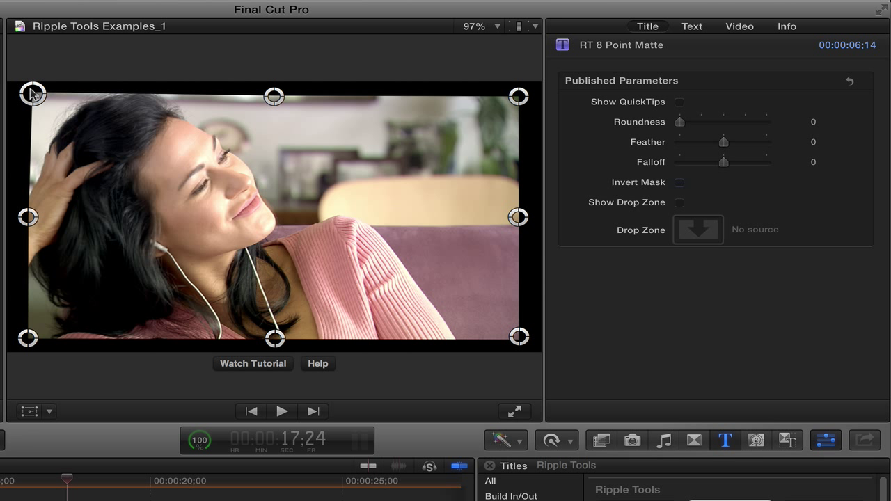
{"action": "mouse_move", "coordinate": [276, 339]}
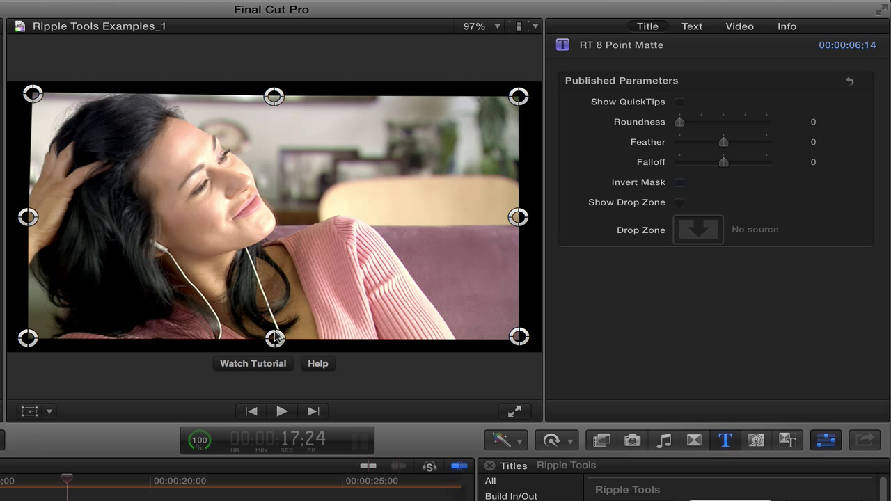
{"action": "mouse_move", "coordinate": [31, 327]}
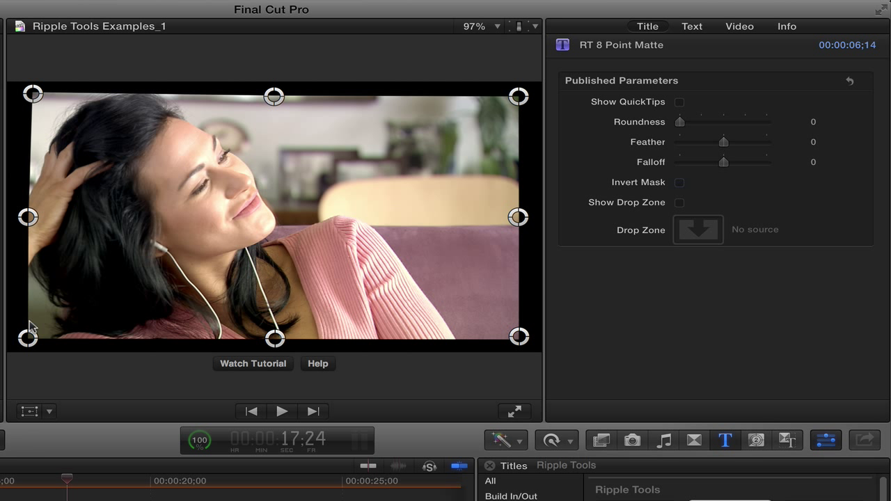
{"action": "mouse_move", "coordinate": [500, 32]}
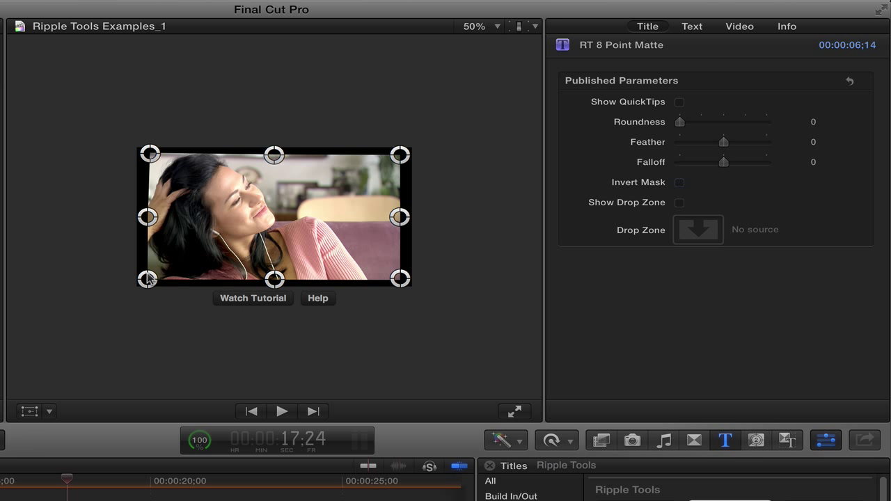
Drag the matte's points below the frame and around the woman's head and shoulder.
{"action": "left_click_drag", "start_coordinate": [146, 279], "coordinate": [128, 298]}
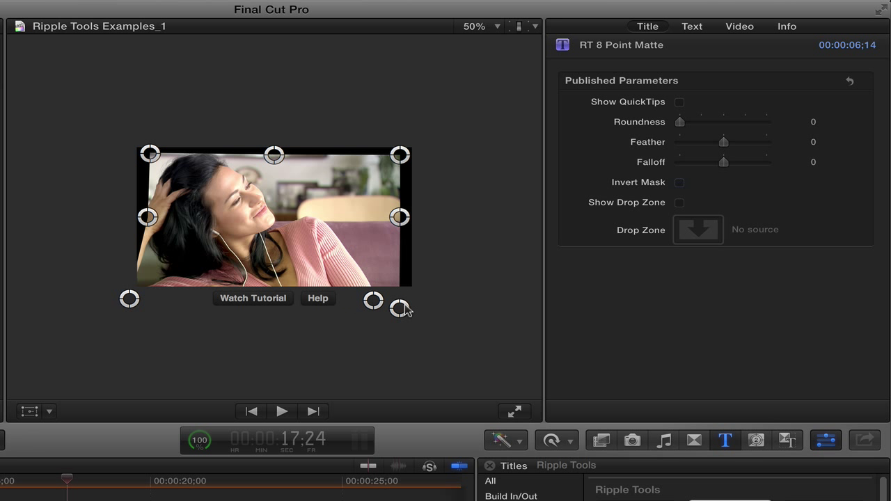
{"action": "left_click_drag", "start_coordinate": [400, 309], "coordinate": [454, 286]}
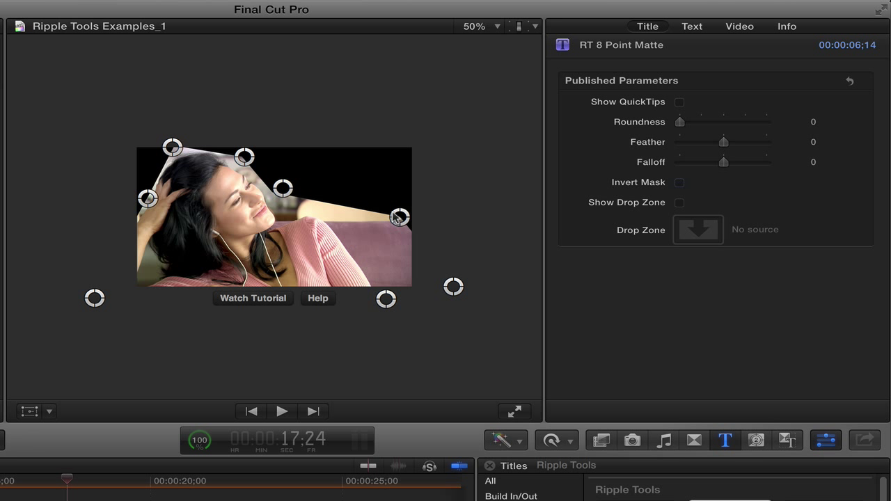
{"action": "left_click_drag", "start_coordinate": [398, 217], "coordinate": [362, 250]}
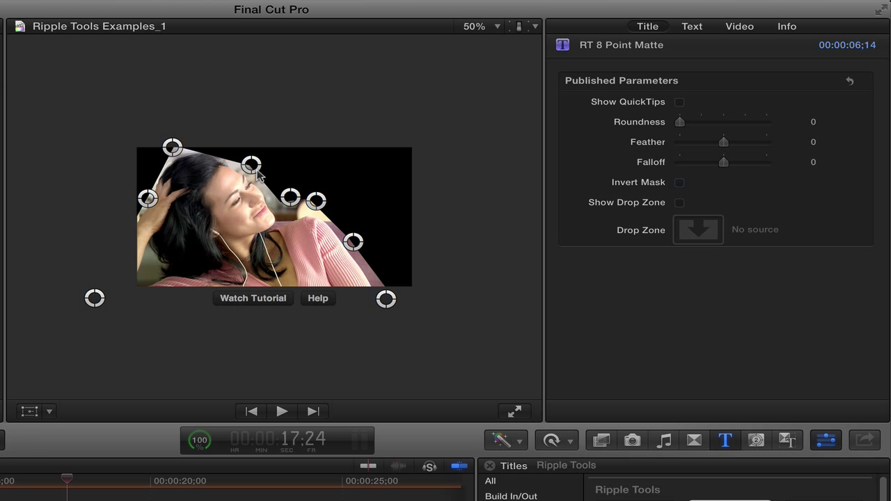
{"action": "mouse_move", "coordinate": [259, 237]}
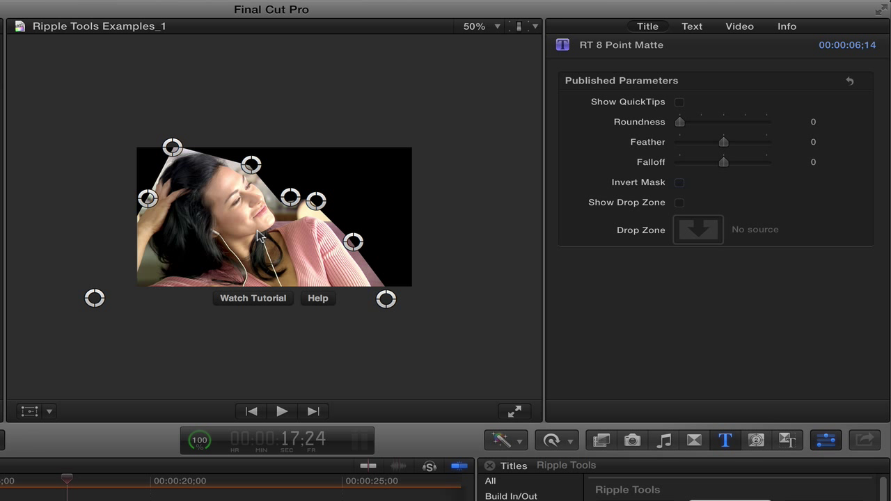
{"action": "left_click", "coordinate": [497, 27]}
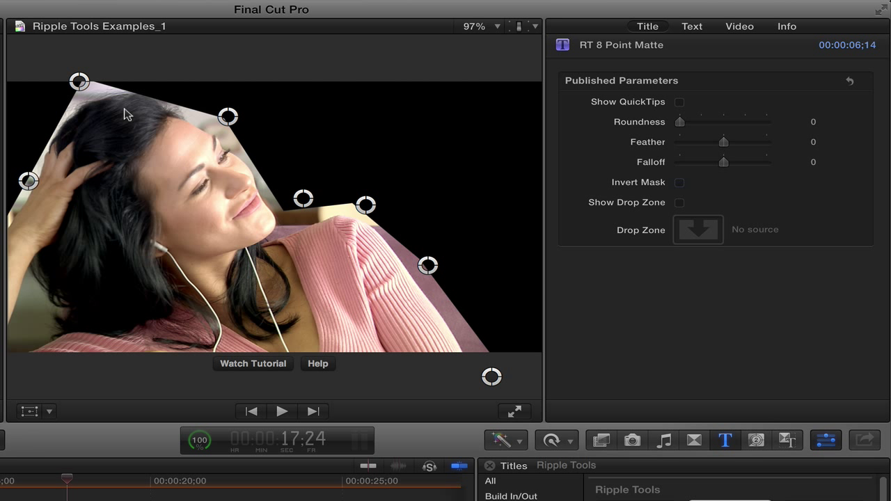
{"action": "mouse_move", "coordinate": [638, 142]}
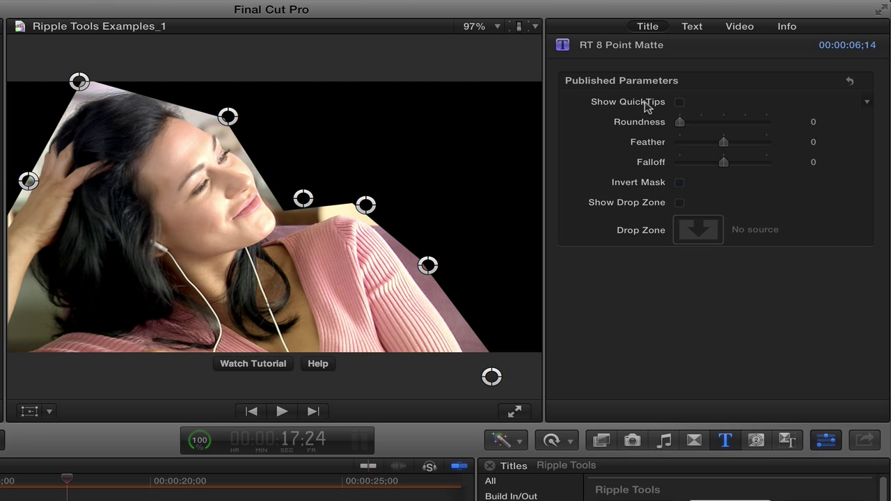
{"action": "mouse_move", "coordinate": [682, 106]}
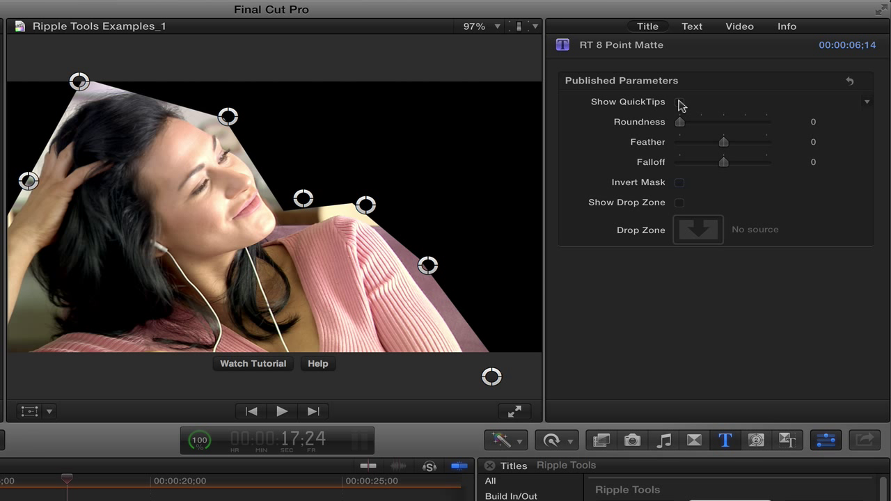
Show the RT 8 Point Matte QuickTips in the Title inspector and dismiss them again.
{"action": "left_click", "coordinate": [680, 101]}
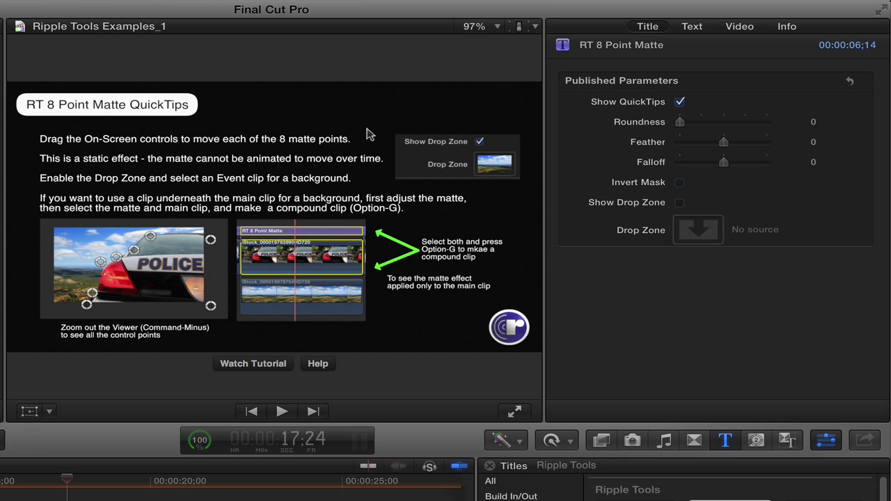
{"action": "mouse_move", "coordinate": [295, 169]}
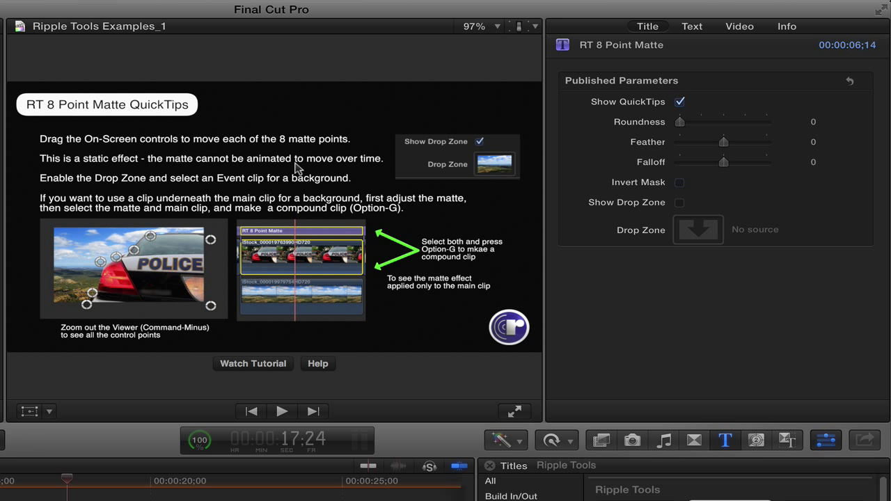
{"action": "mouse_move", "coordinate": [263, 167]}
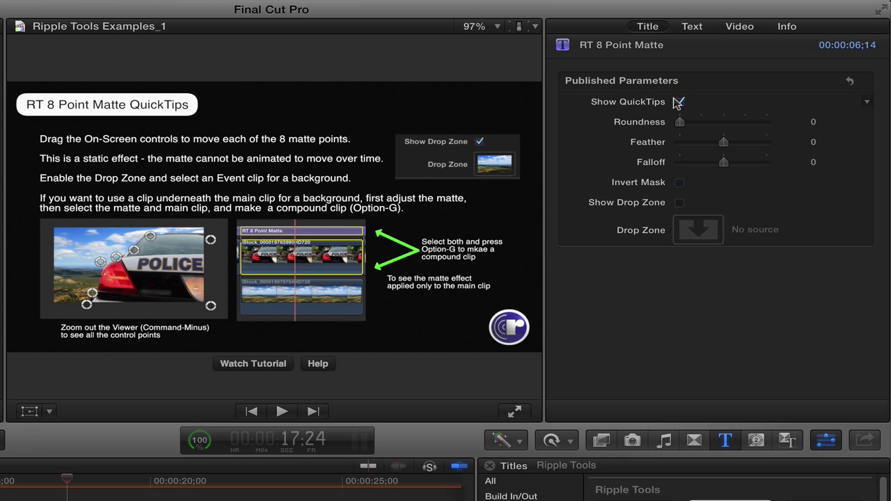
{"action": "left_click", "coordinate": [679, 101]}
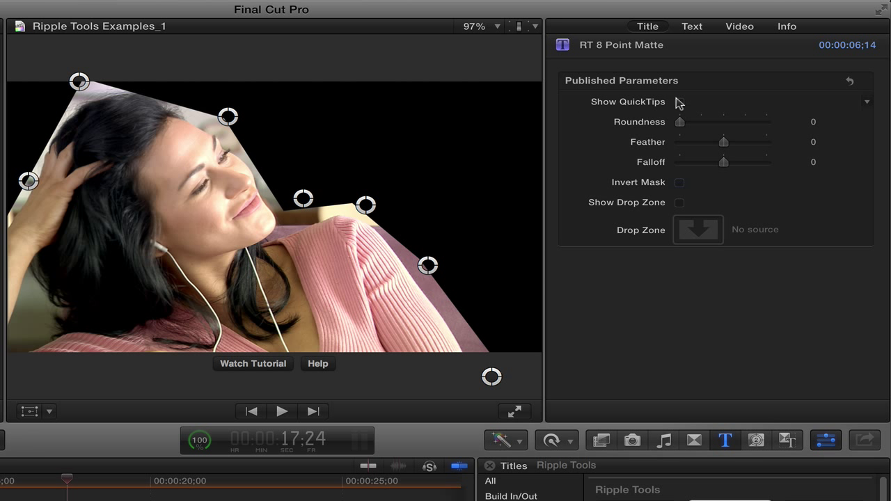
Try several Roundness values on the matte and settle on 140 for a smooth outline.
{"action": "left_click_drag", "start_coordinate": [679, 123], "coordinate": [690, 122]}
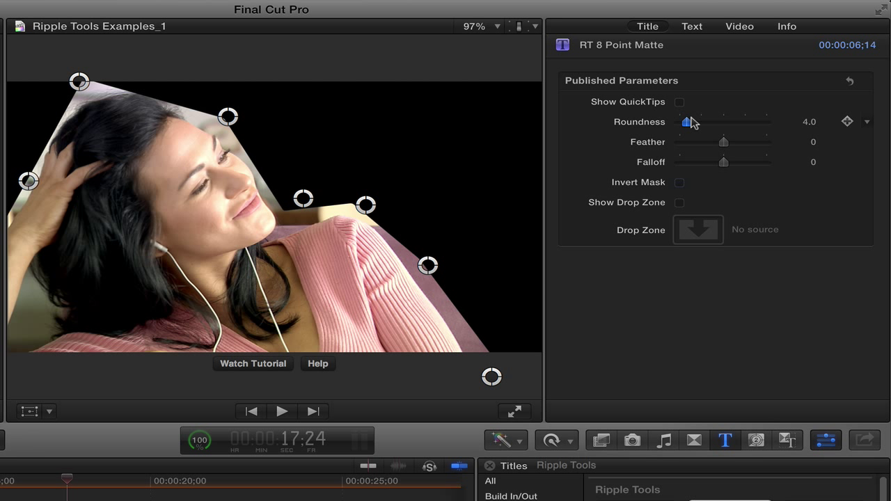
{"action": "left_click_drag", "start_coordinate": [691, 122], "coordinate": [766, 122]}
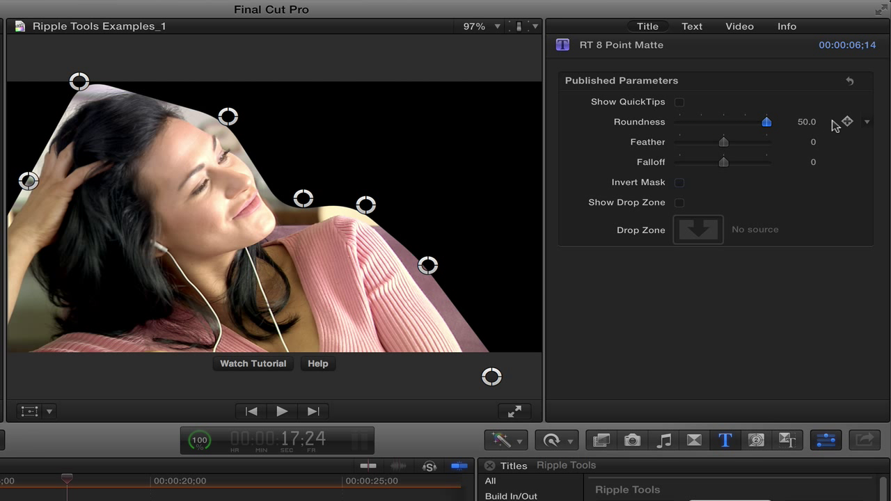
{"action": "left_click_drag", "start_coordinate": [765, 123], "coordinate": [679, 122]}
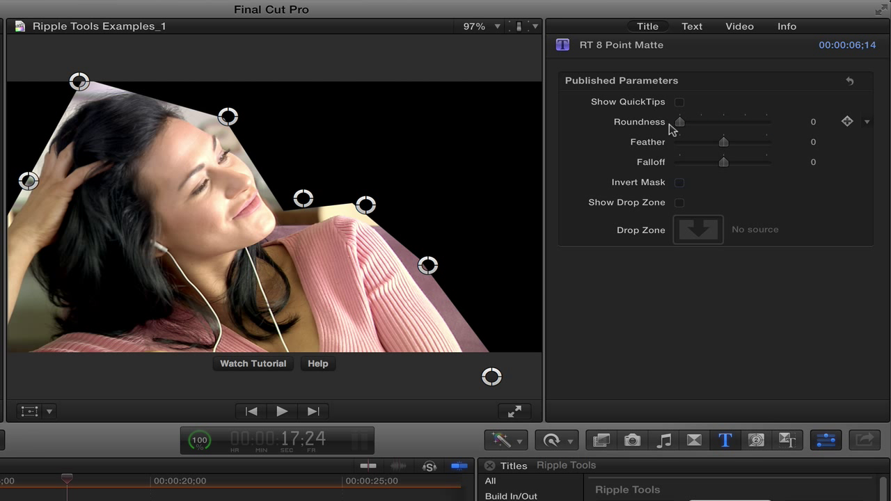
{"action": "left_click_drag", "start_coordinate": [680, 123], "coordinate": [689, 122]}
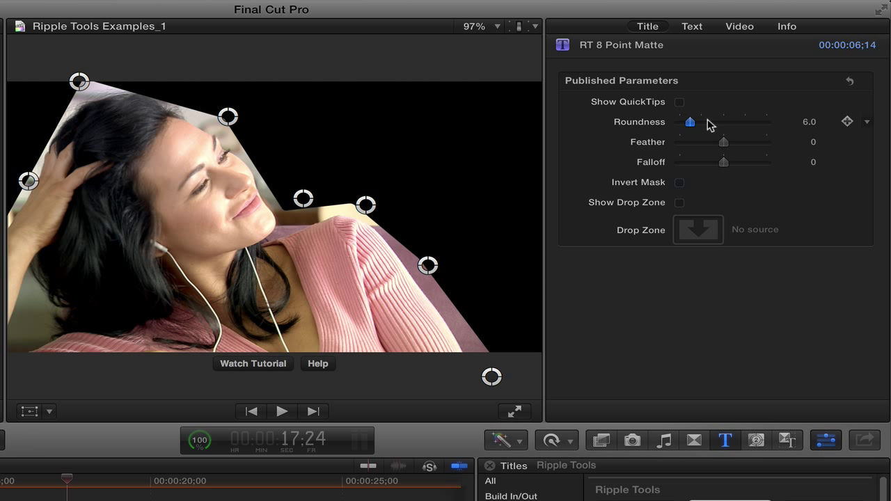
{"action": "left_click_drag", "start_coordinate": [689, 123], "coordinate": [765, 122]}
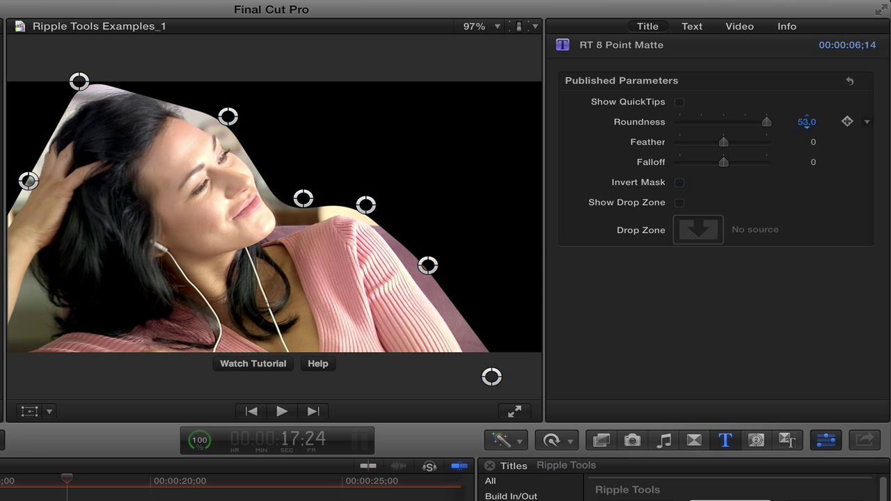
{"action": "left_click_drag", "start_coordinate": [805, 121], "coordinate": [810, 112]}
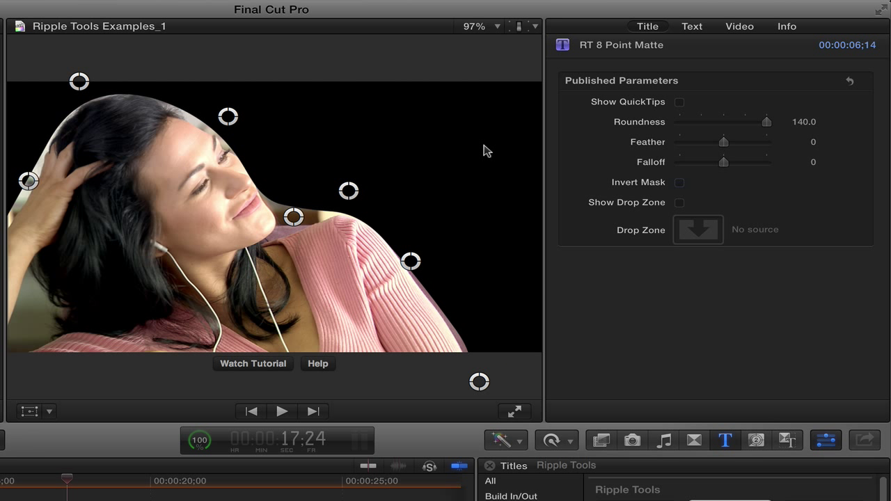
Experiment with the Feather slider and leave it at about -90 for a soft inward edge.
{"action": "left_click_drag", "start_coordinate": [722, 142], "coordinate": [736, 142]}
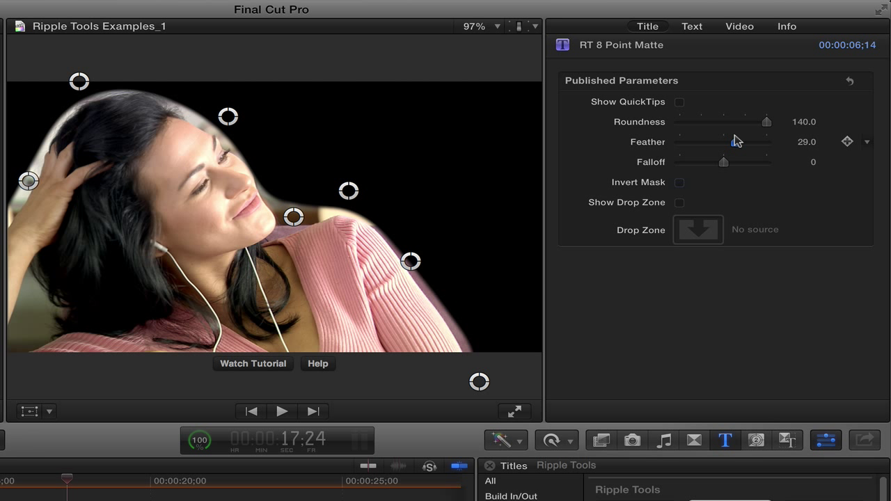
{"action": "left_click_drag", "start_coordinate": [738, 142], "coordinate": [727, 142]}
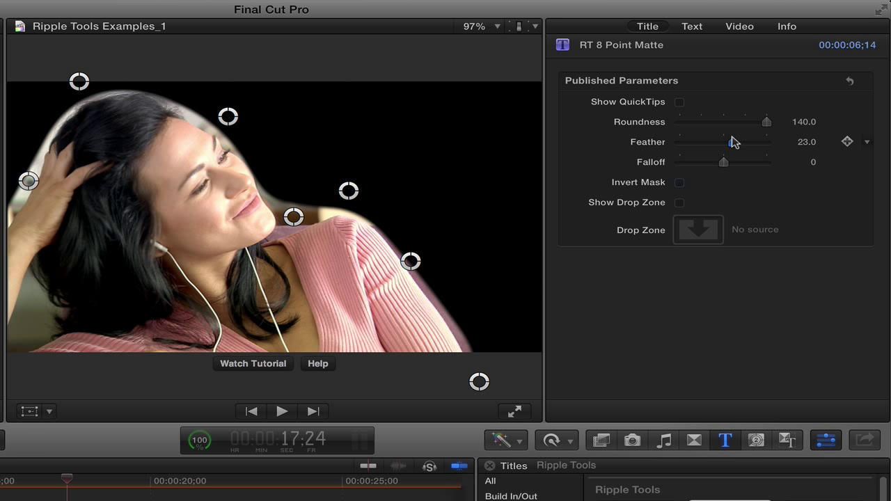
{"action": "left_click_drag", "start_coordinate": [726, 142], "coordinate": [738, 142]}
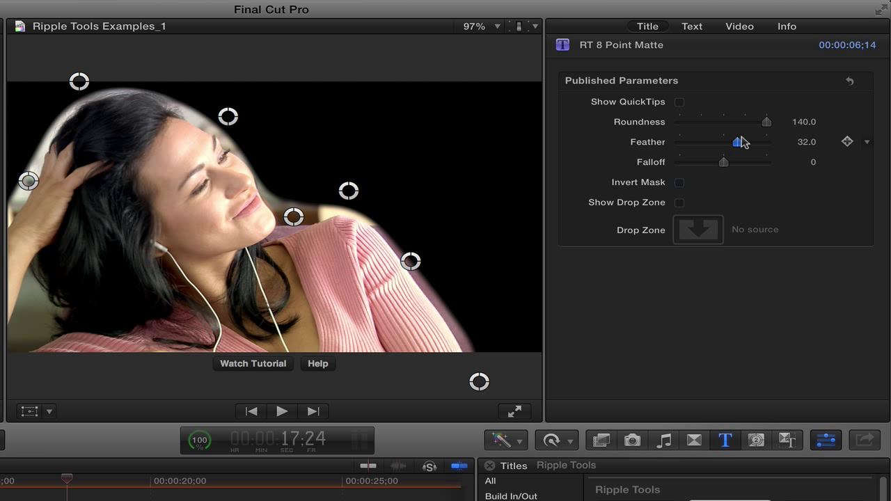
{"action": "left_click_drag", "start_coordinate": [737, 142], "coordinate": [707, 142]}
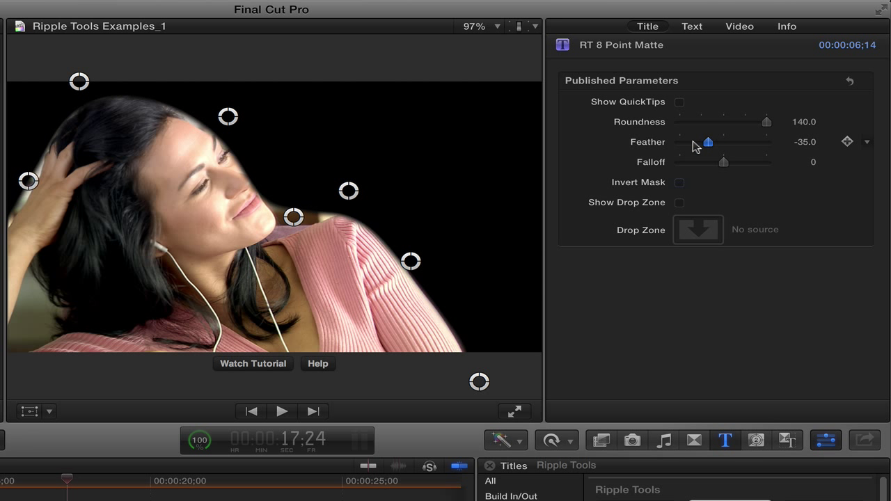
{"action": "left_click_drag", "start_coordinate": [708, 142], "coordinate": [685, 142]}
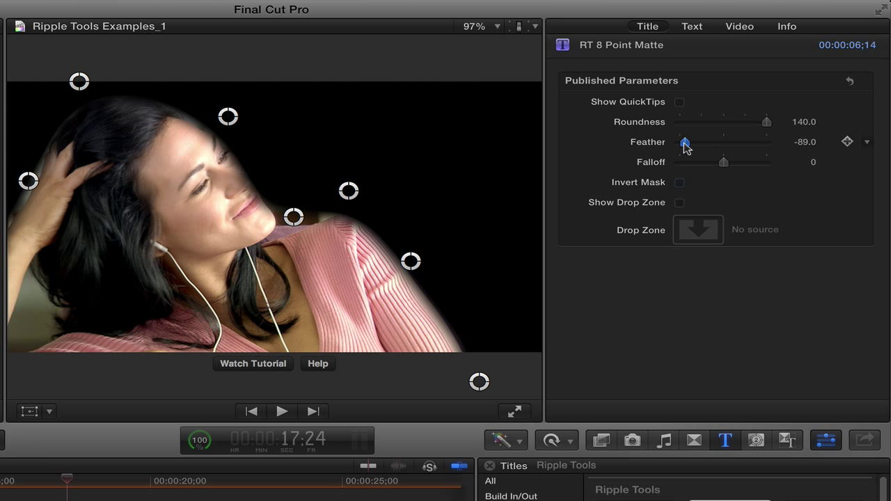
{"action": "left_click_drag", "start_coordinate": [685, 142], "coordinate": [680, 142]}
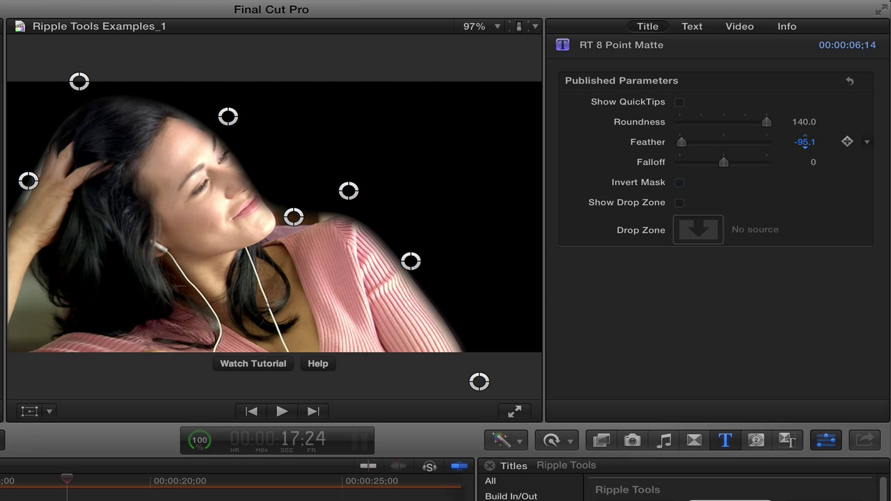
{"action": "left_click_drag", "start_coordinate": [680, 142], "coordinate": [689, 142]}
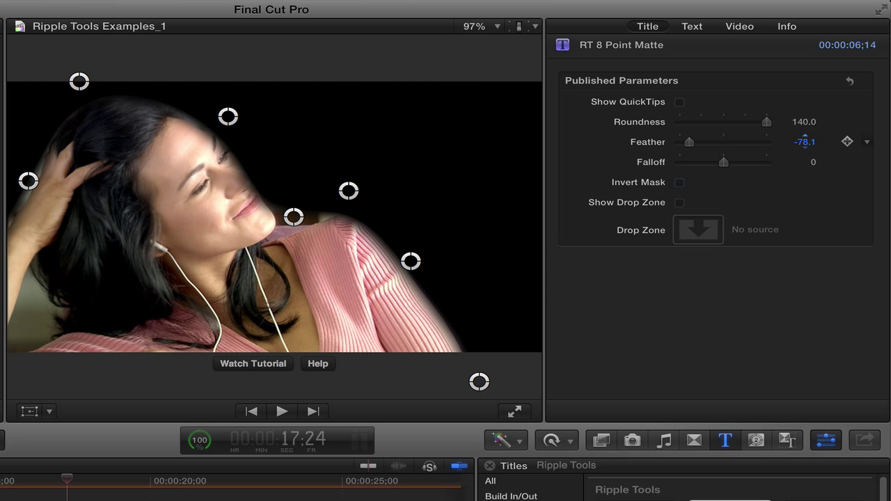
{"action": "left_click_drag", "start_coordinate": [689, 142], "coordinate": [683, 142]}
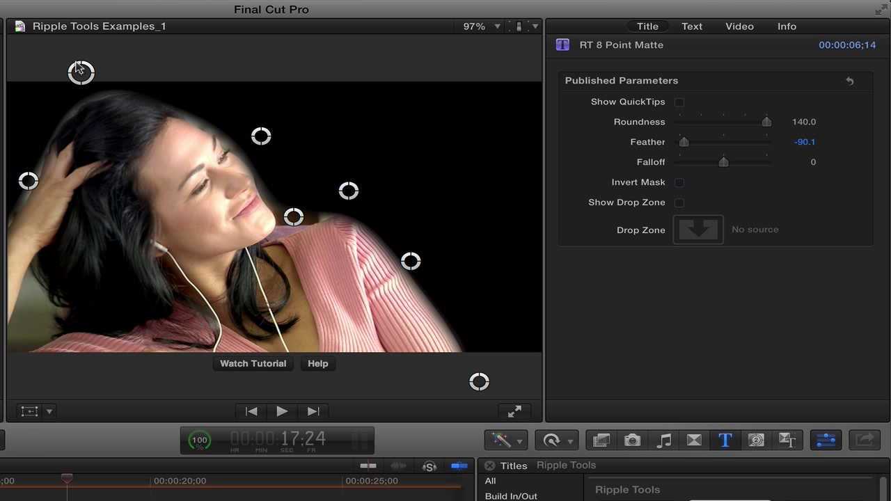
{"action": "mouse_move", "coordinate": [248, 127]}
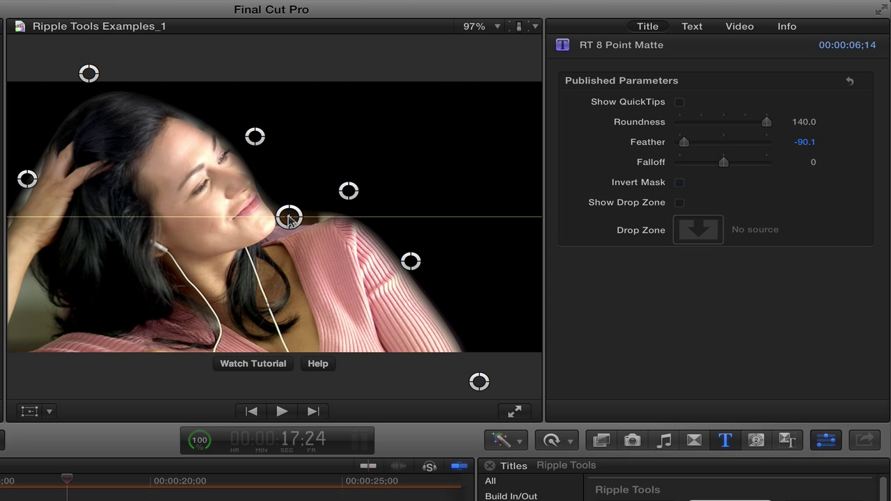
Nudge the matte point at the woman's neck so the outline hugs her more closely.
{"action": "left_click_drag", "start_coordinate": [289, 217], "coordinate": [298, 223]}
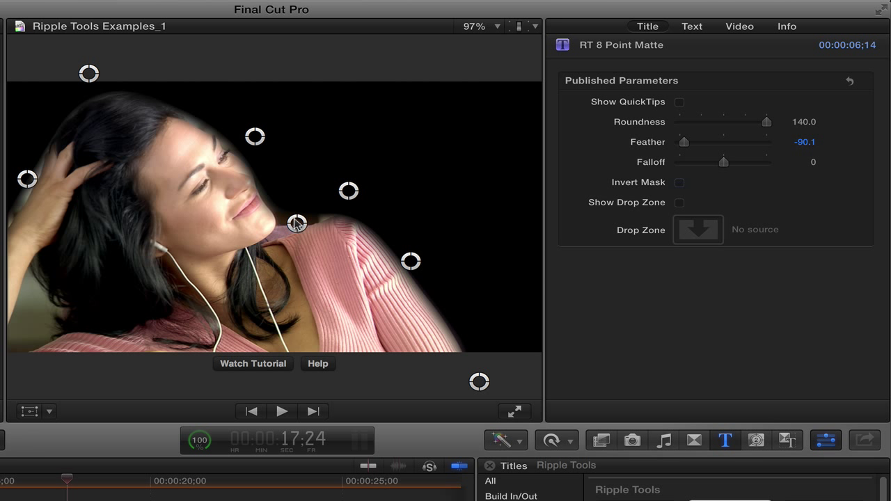
{"action": "left_click", "coordinate": [679, 181]}
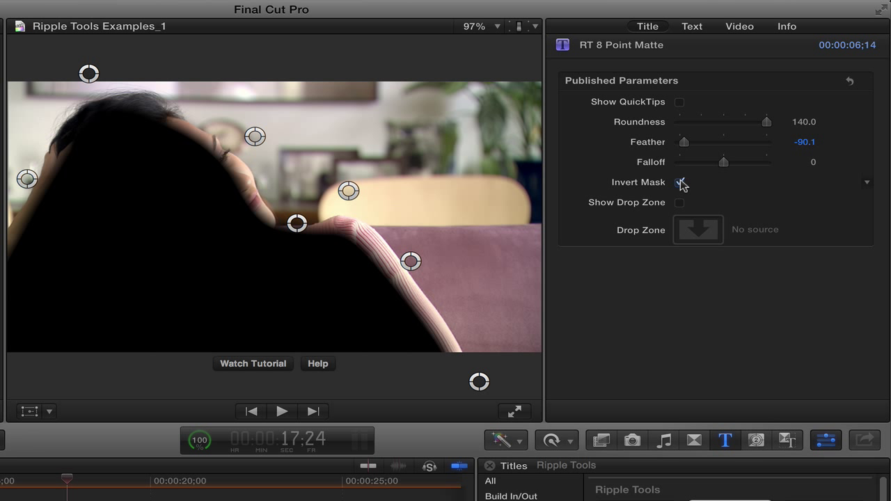
{"action": "left_click", "coordinate": [679, 181]}
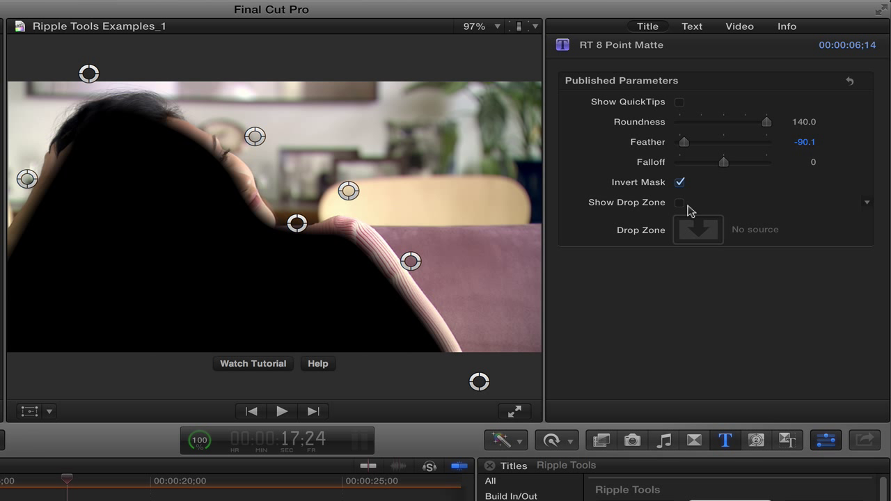
{"action": "left_click", "coordinate": [680, 202]}
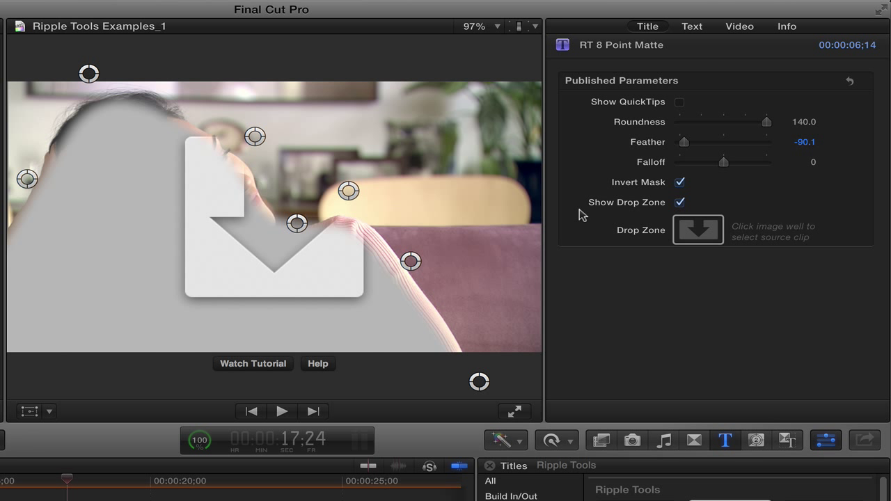
{"action": "left_click", "coordinate": [680, 202]}
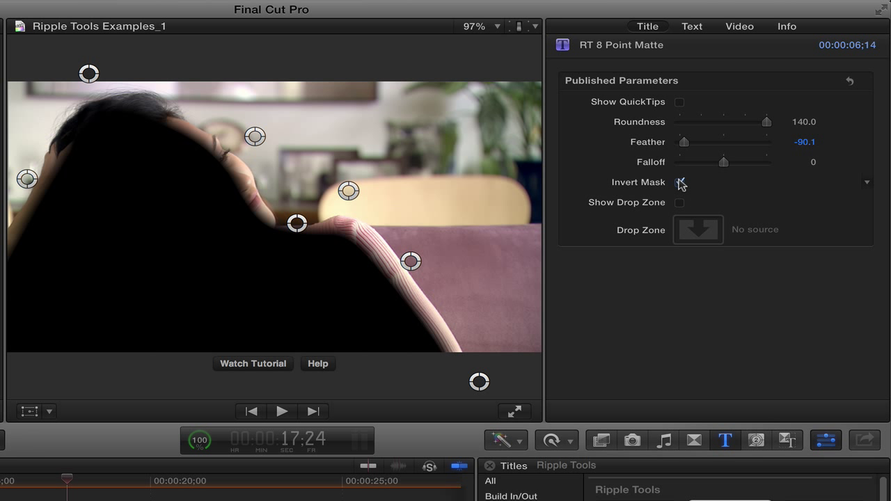
{"action": "left_click", "coordinate": [680, 181]}
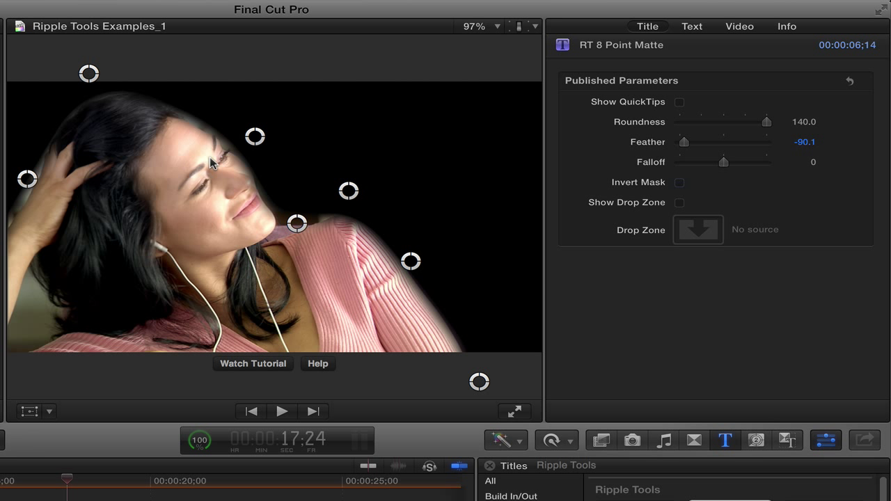
{"action": "left_click", "coordinate": [679, 204]}
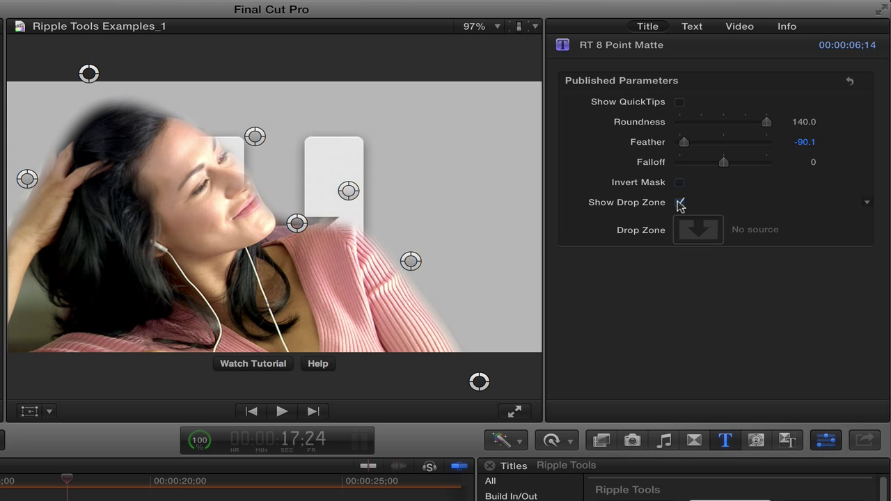
Enable Show Drop Zone and apply the beach clip as the matte's drop zone source.
{"action": "left_click", "coordinate": [680, 202]}
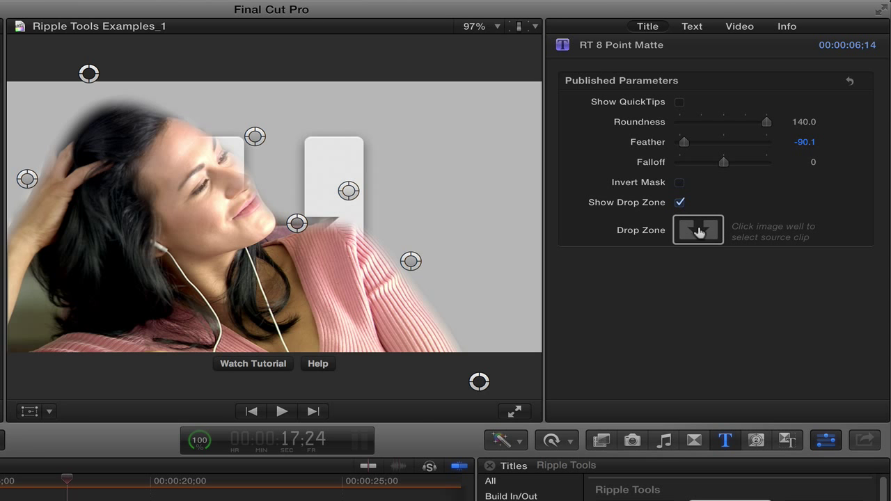
{"action": "left_click", "coordinate": [697, 230]}
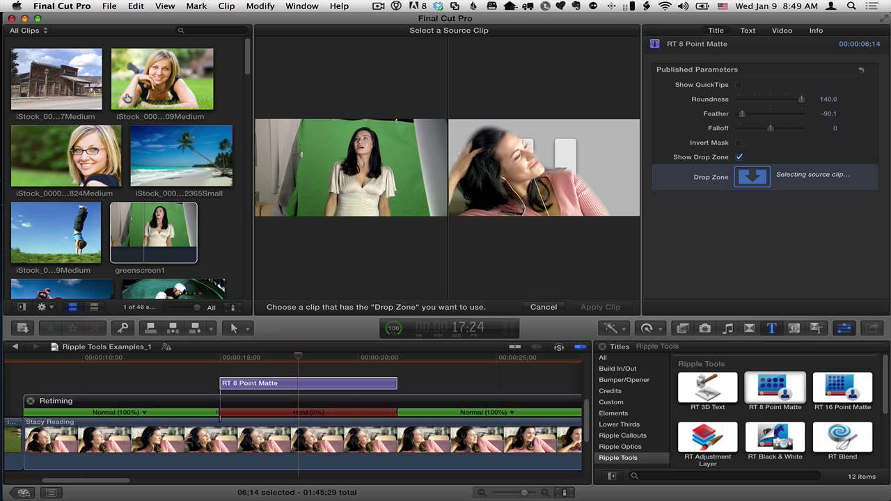
{"action": "left_click", "coordinate": [181, 156]}
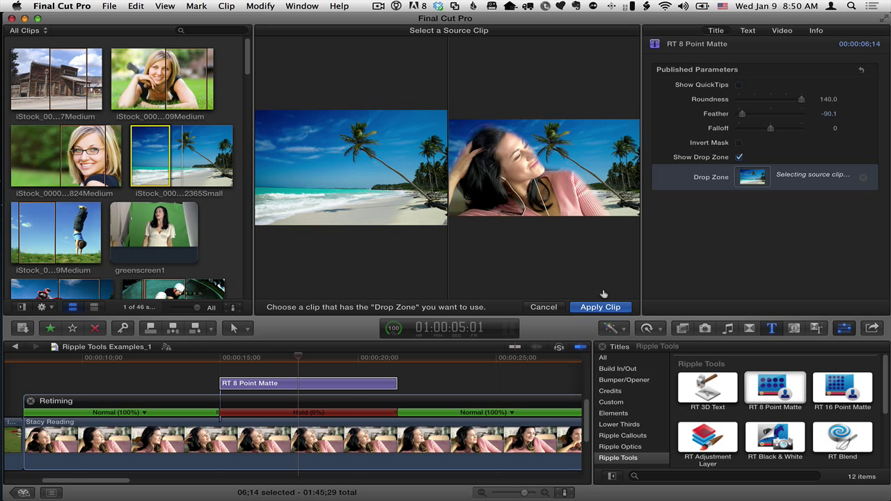
{"action": "left_click", "coordinate": [599, 307]}
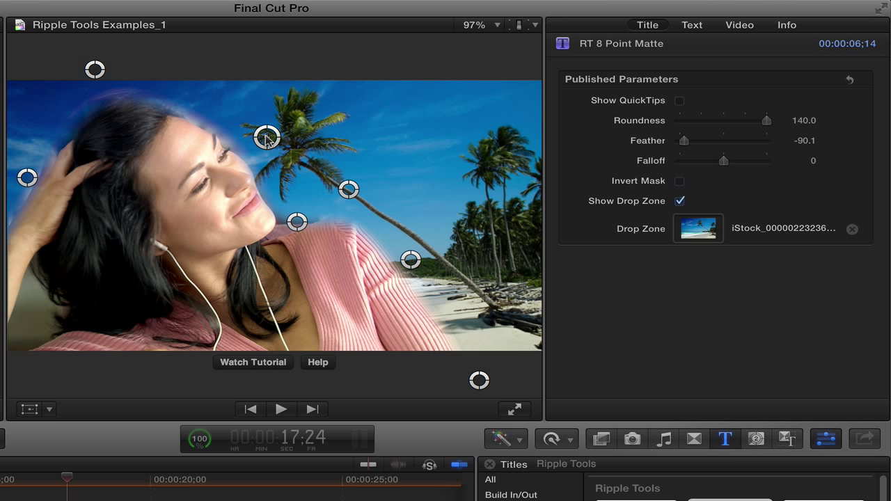
Adjust the matte points near the woman's face so she sits cleanly over the beach.
{"action": "left_click_drag", "start_coordinate": [266, 138], "coordinate": [272, 144]}
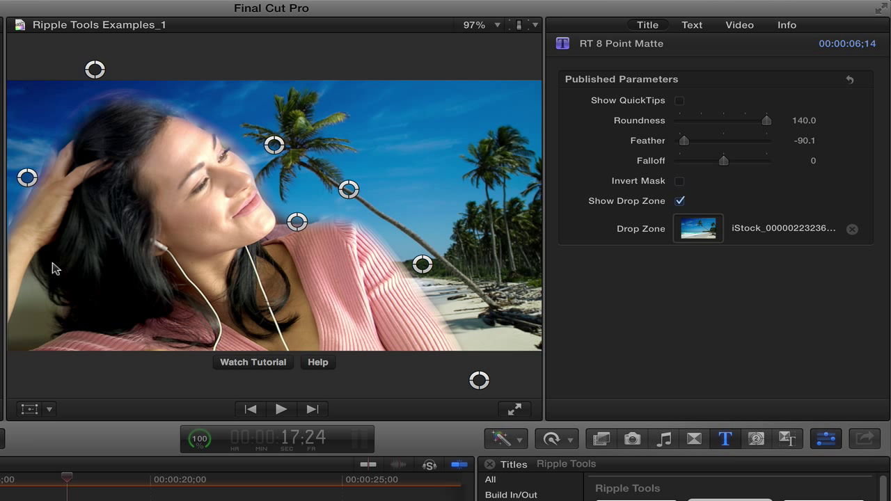
{"action": "mouse_move", "coordinate": [39, 338]}
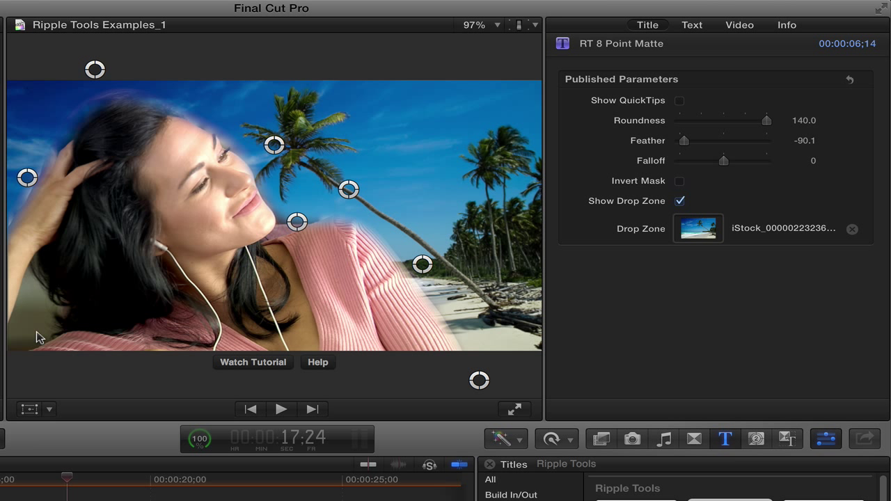
{"action": "mouse_move", "coordinate": [28, 328]}
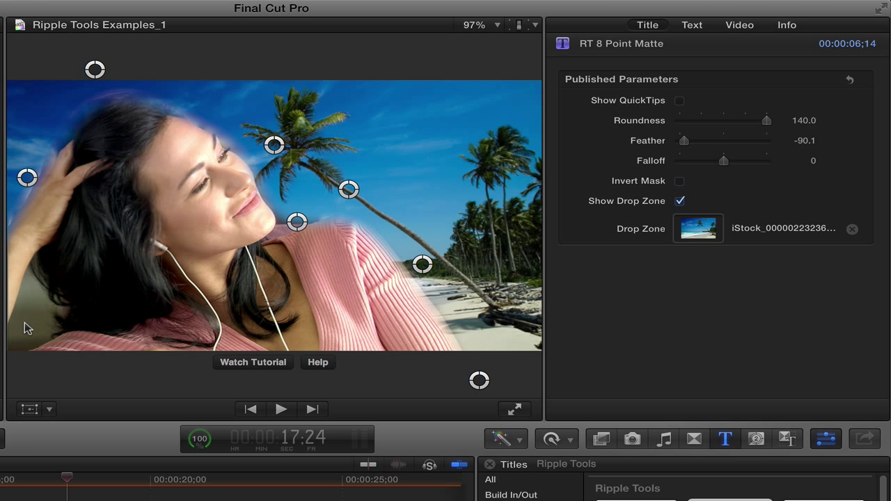
{"action": "mouse_move", "coordinate": [35, 299]}
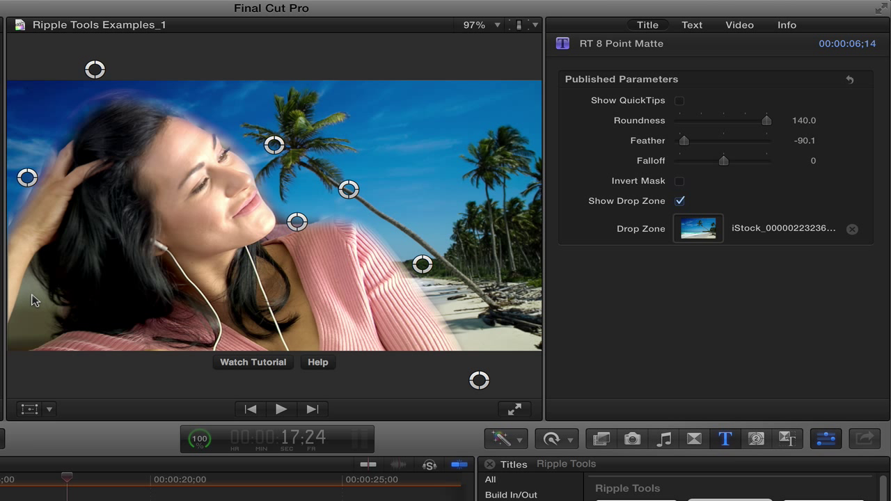
{"action": "mouse_move", "coordinate": [61, 500]}
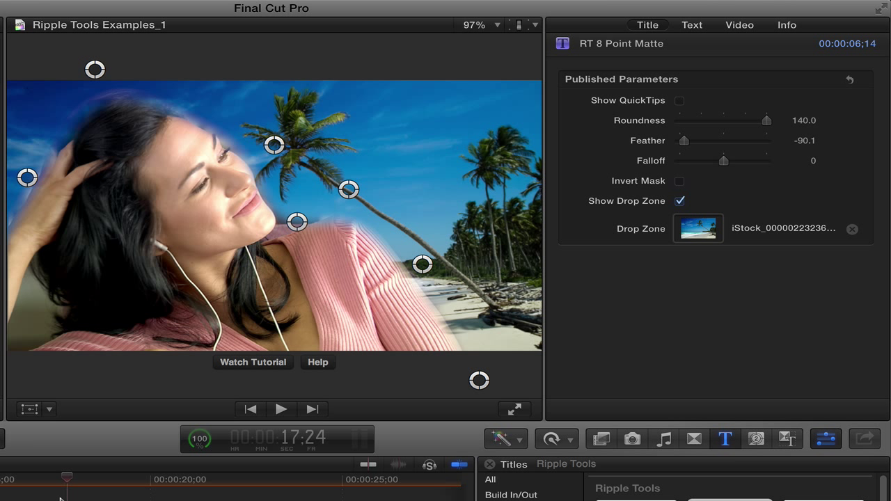
{"action": "left_click_drag", "start_coordinate": [67, 479], "coordinate": [57, 479]}
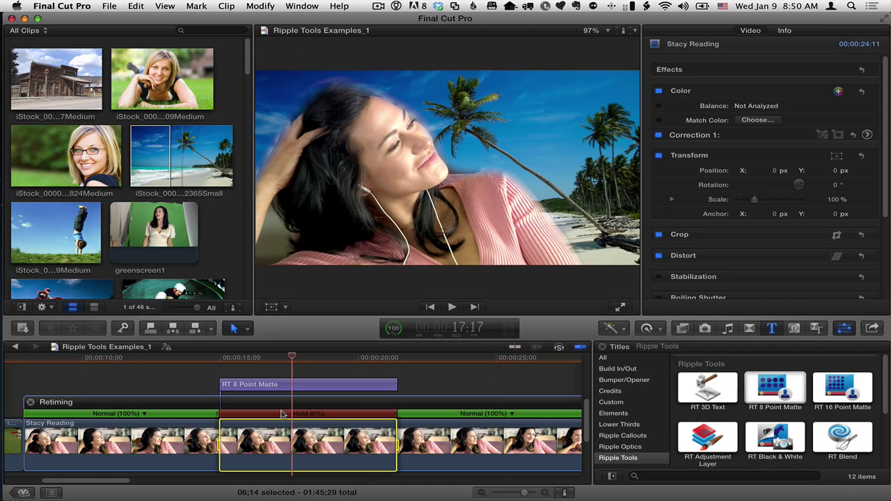
Turn on Invert Mask for the second matte and drag its points around the woman's hair and head.
{"action": "left_click", "coordinate": [774, 388]}
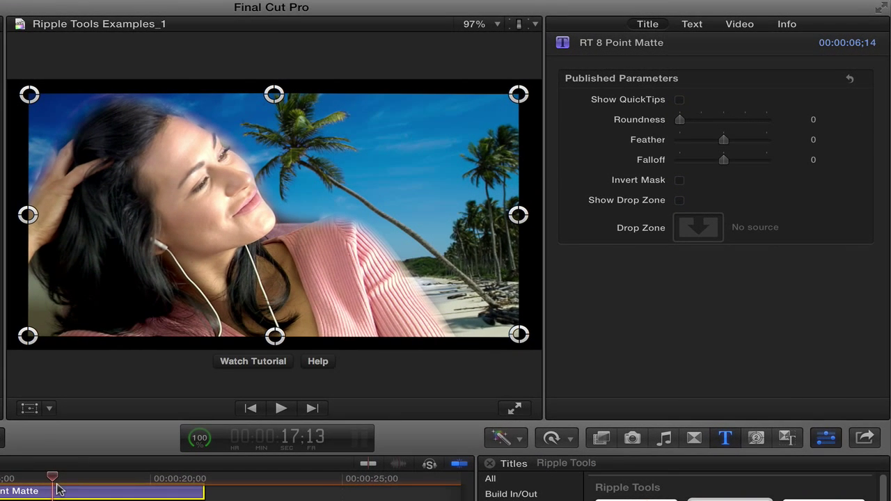
{"action": "left_click", "coordinate": [679, 179]}
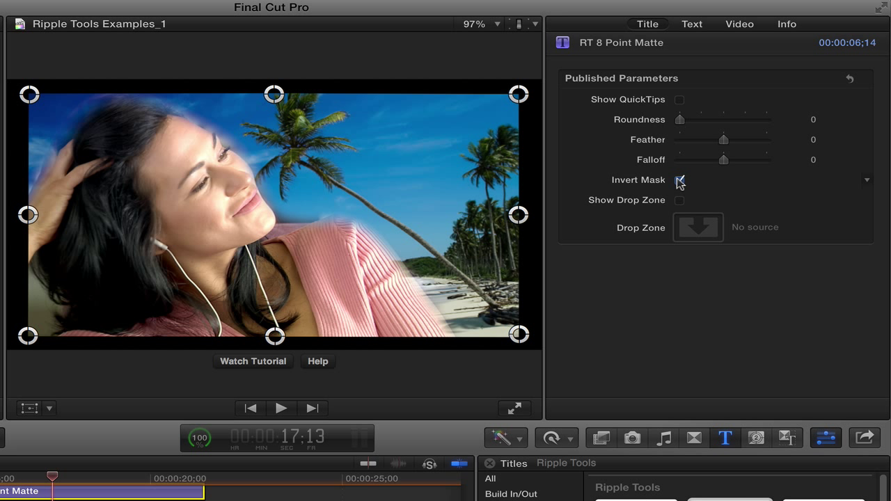
{"action": "left_click", "coordinate": [679, 180]}
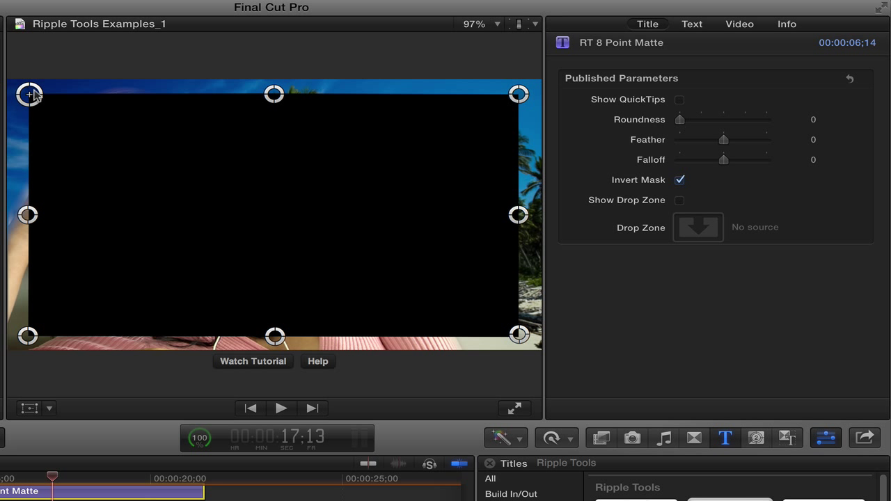
{"action": "left_click_drag", "start_coordinate": [29, 95], "coordinate": [73, 215]}
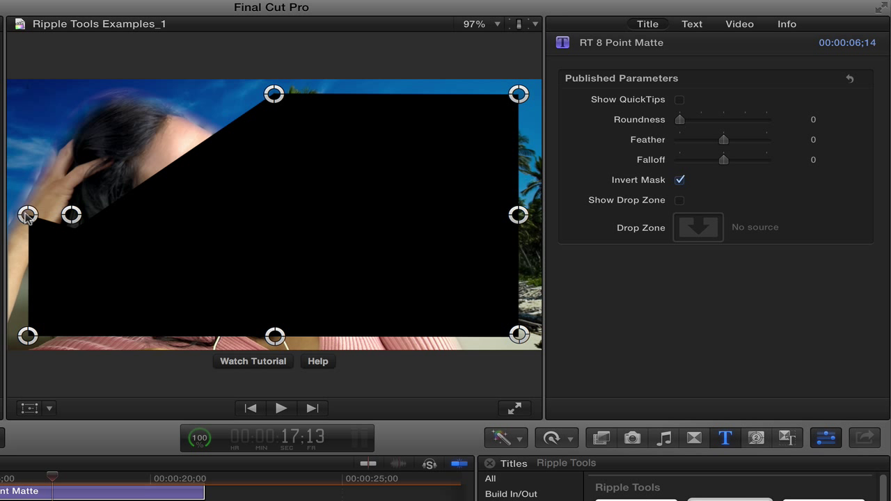
{"action": "left_click_drag", "start_coordinate": [28, 215], "coordinate": [13, 348]}
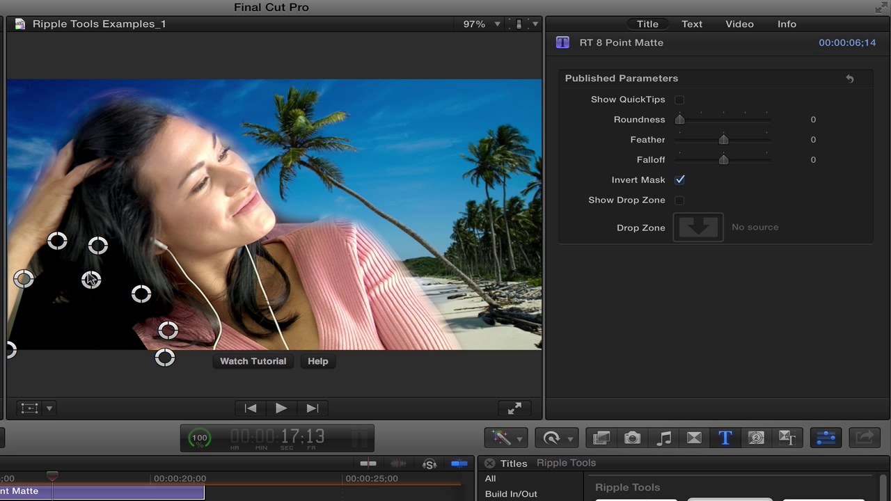
Set the matte's Feather to 65 and Roundness to 23 in the Title inspector.
{"action": "left_click_drag", "start_coordinate": [737, 139], "coordinate": [724, 140]}
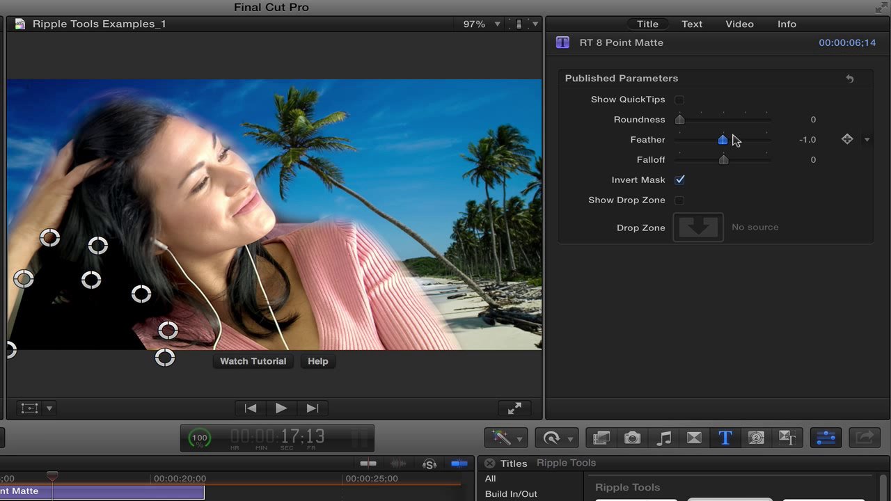
{"action": "left_click_drag", "start_coordinate": [718, 139], "coordinate": [746, 139]}
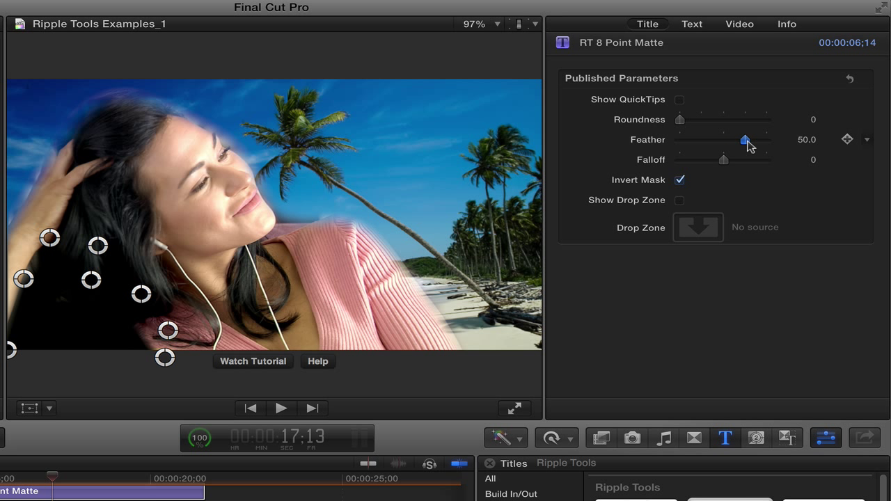
{"action": "left_click_drag", "start_coordinate": [743, 139], "coordinate": [753, 139]}
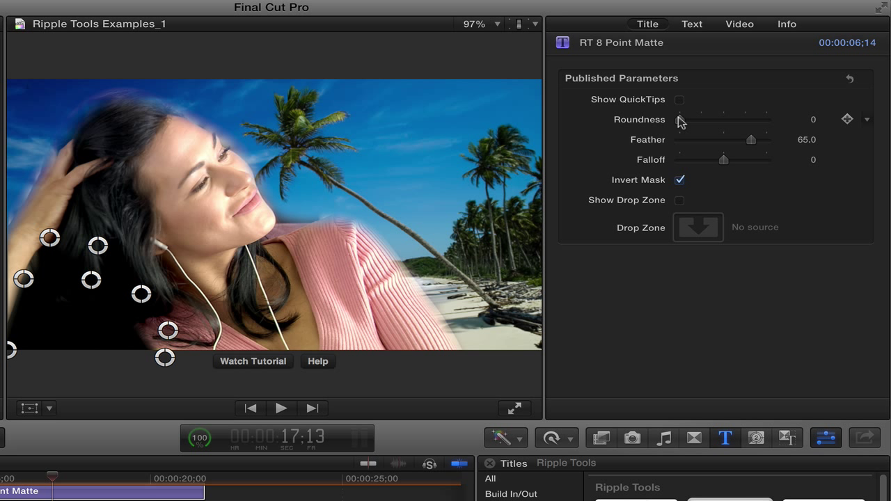
{"action": "left_click_drag", "start_coordinate": [682, 120], "coordinate": [718, 119]}
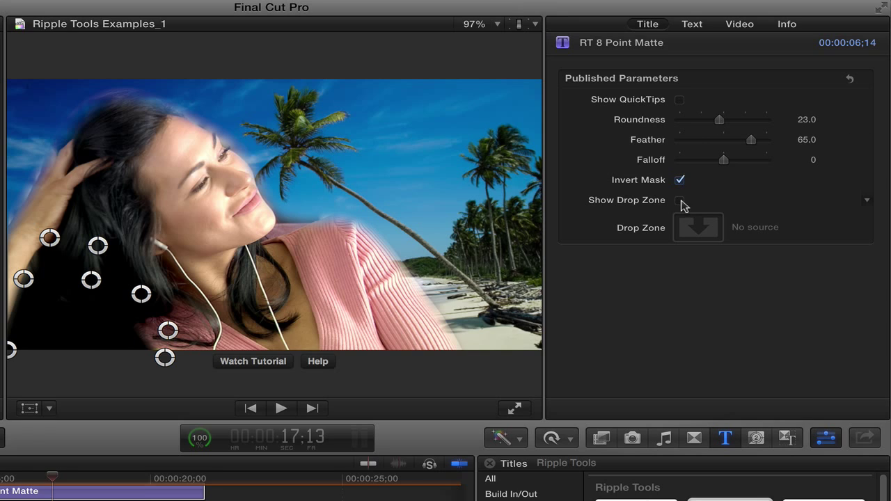
Enable Show Drop Zone and fill the matte's drop zone with the beach clip.
{"action": "left_click", "coordinate": [680, 200]}
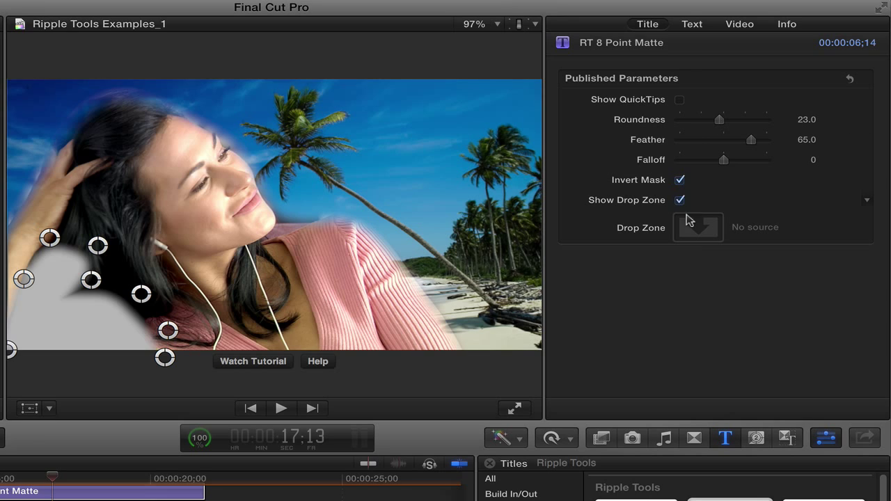
{"action": "left_click", "coordinate": [699, 227]}
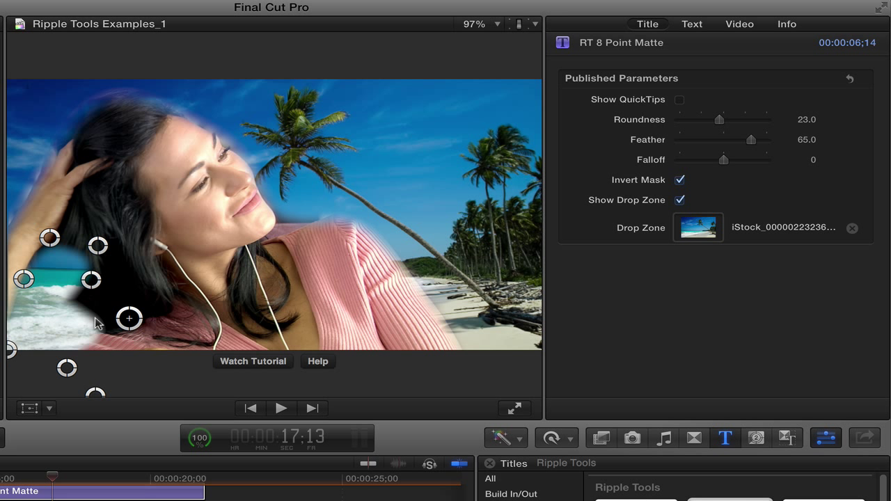
Drag the matte control points to fit closely along the woman's hair.
{"action": "left_click_drag", "start_coordinate": [128, 319], "coordinate": [52, 341]}
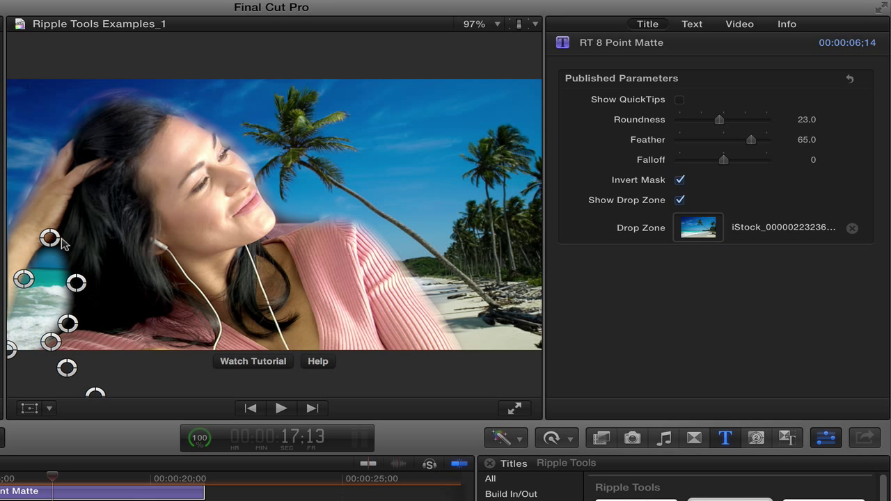
{"action": "left_click_drag", "start_coordinate": [50, 238], "coordinate": [41, 245]}
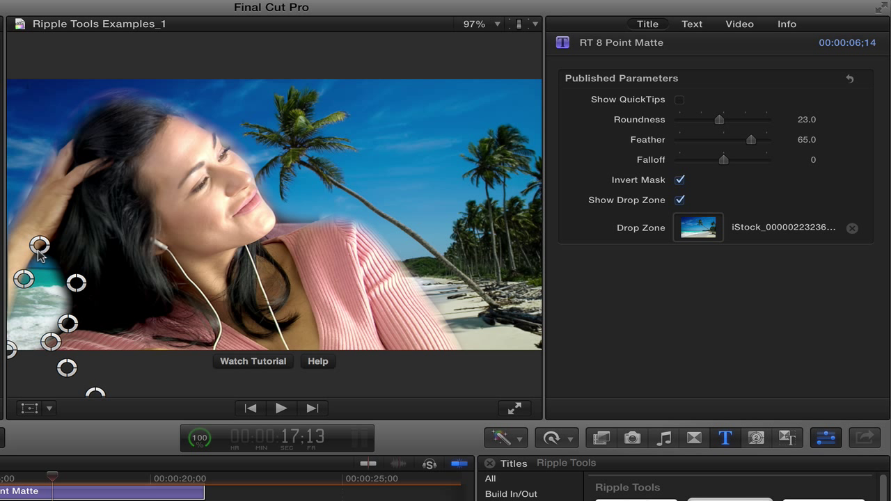
{"action": "left_click_drag", "start_coordinate": [39, 247], "coordinate": [69, 281]}
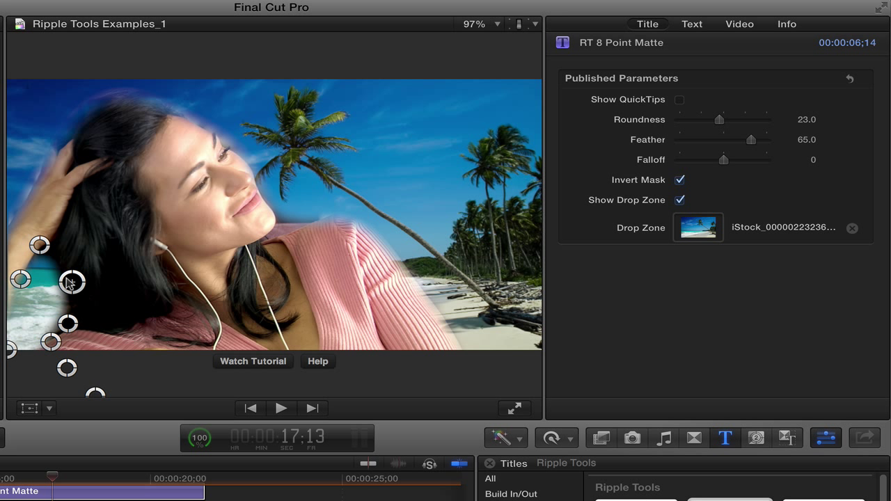
{"action": "mouse_move", "coordinate": [58, 267]}
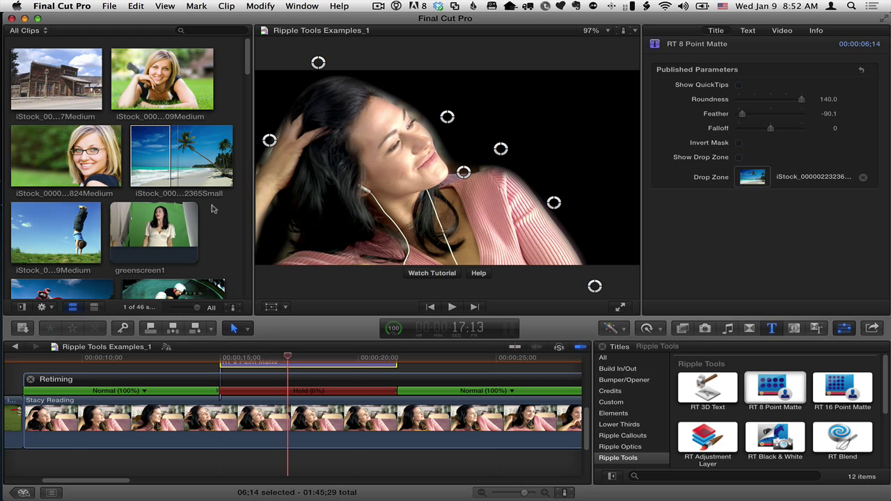
Preview the beach stock clip and place a second RT 8 Point Matte above the first.
{"action": "left_click", "coordinate": [181, 156]}
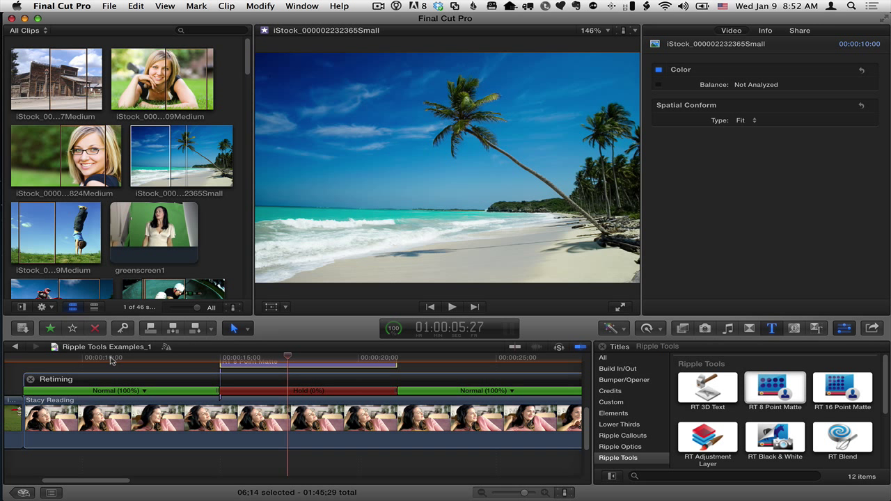
{"action": "left_click", "coordinate": [94, 357]}
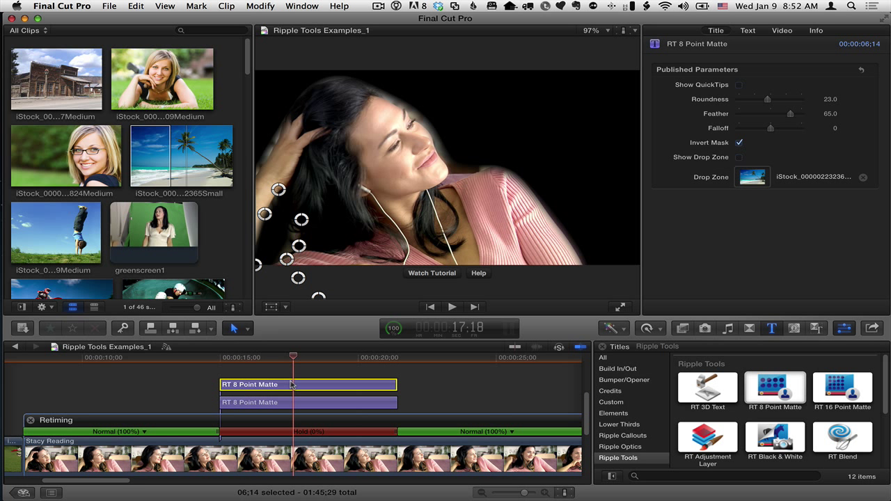
{"action": "mouse_move", "coordinate": [309, 448]}
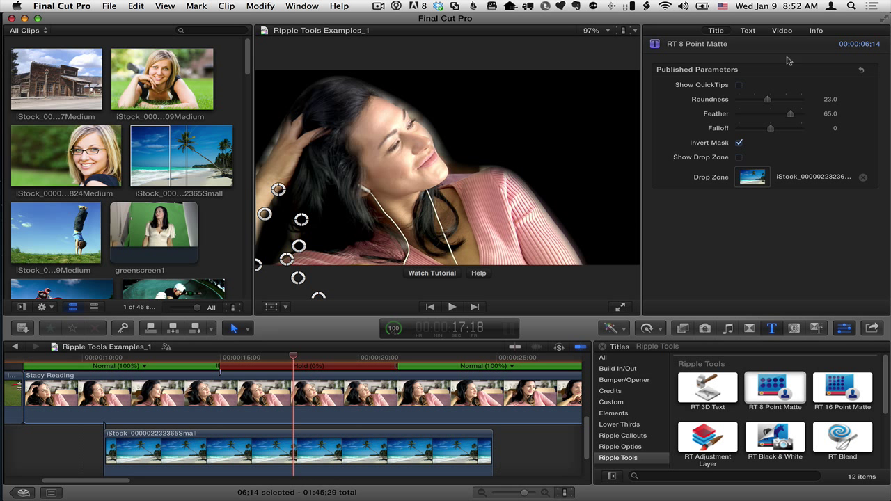
Show the matte's QuickTips, then hide them again.
{"action": "left_click", "coordinate": [739, 85]}
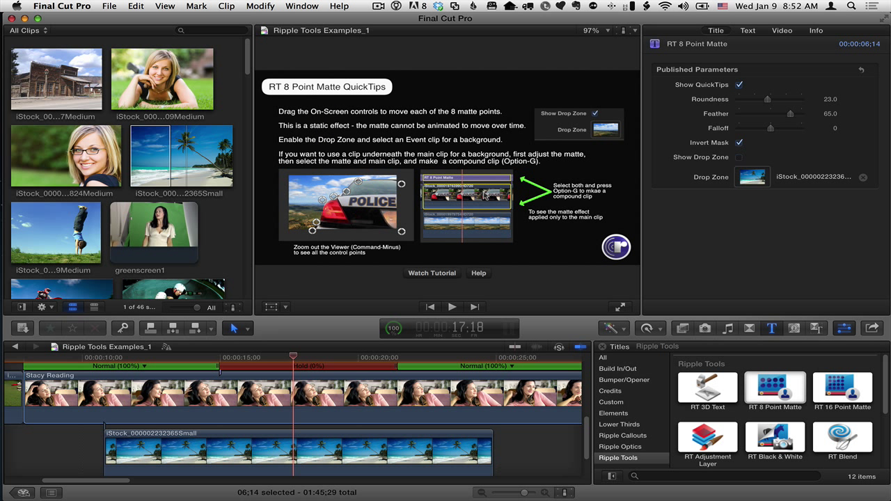
{"action": "mouse_move", "coordinate": [484, 195]}
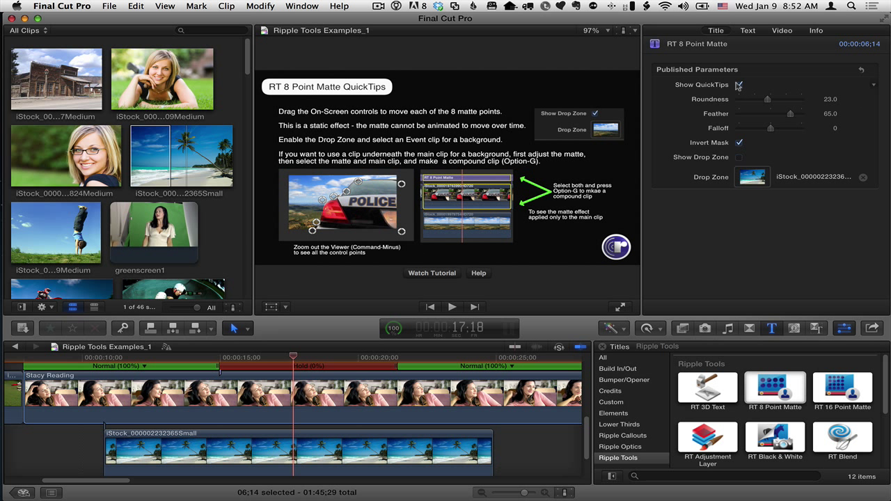
{"action": "left_click", "coordinate": [738, 85]}
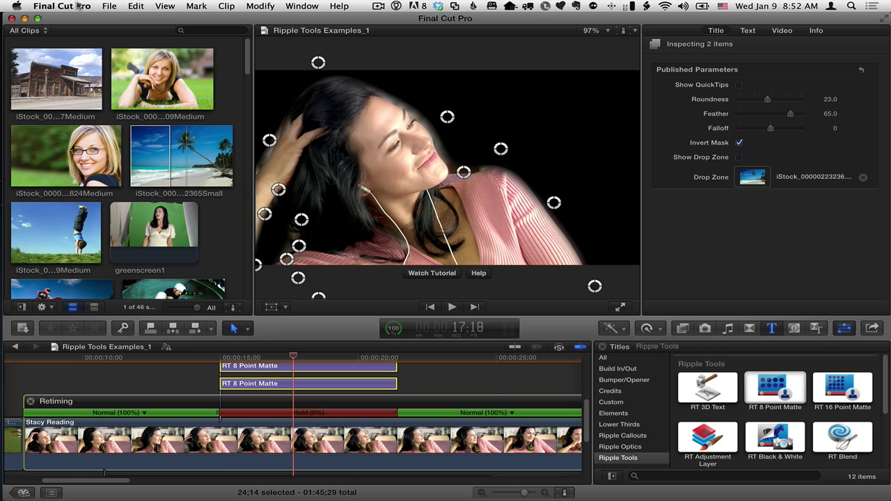
Create a new compound clip from File and name it greenscreen.
{"action": "left_click", "coordinate": [108, 6]}
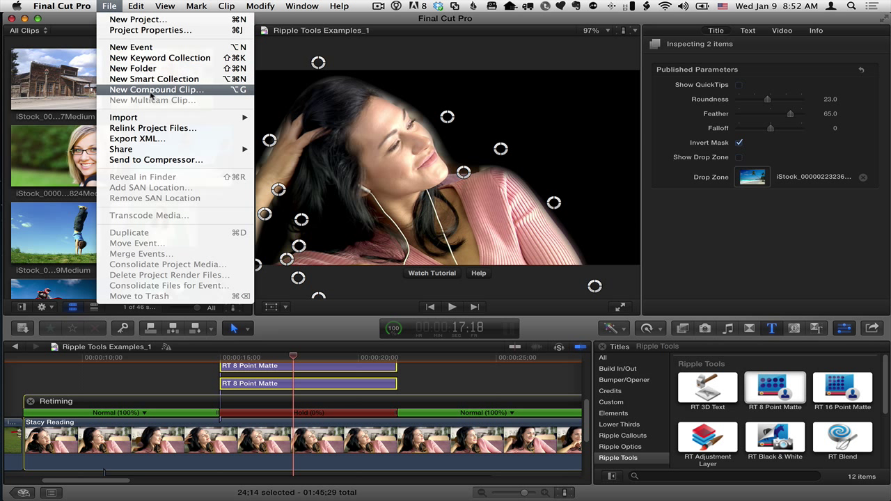
{"action": "left_click", "coordinate": [156, 89]}
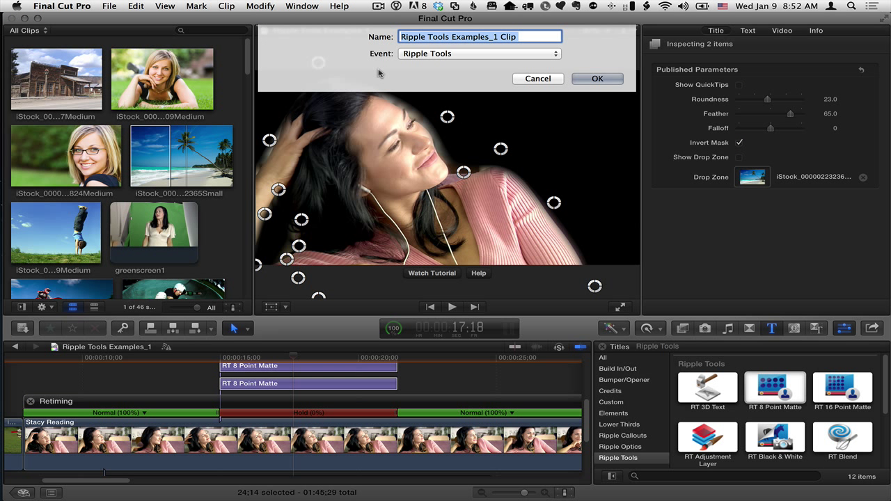
{"action": "type", "text": "greens"}
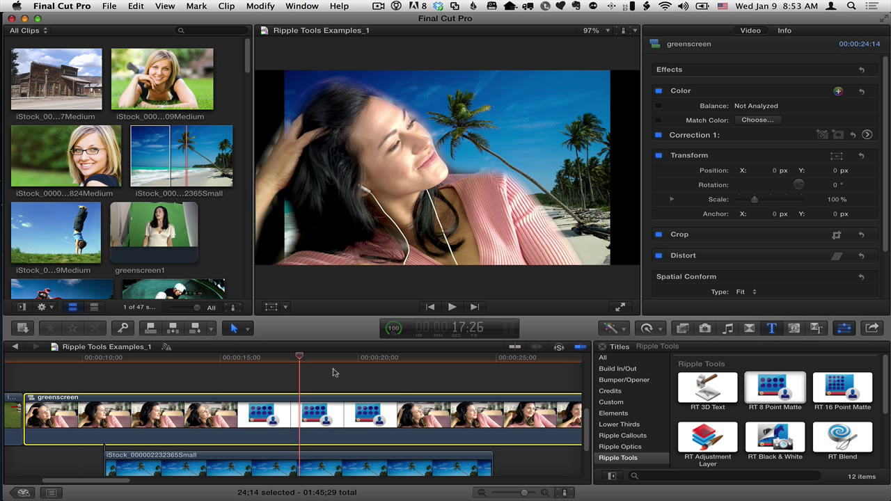
{"action": "mouse_move", "coordinate": [309, 481]}
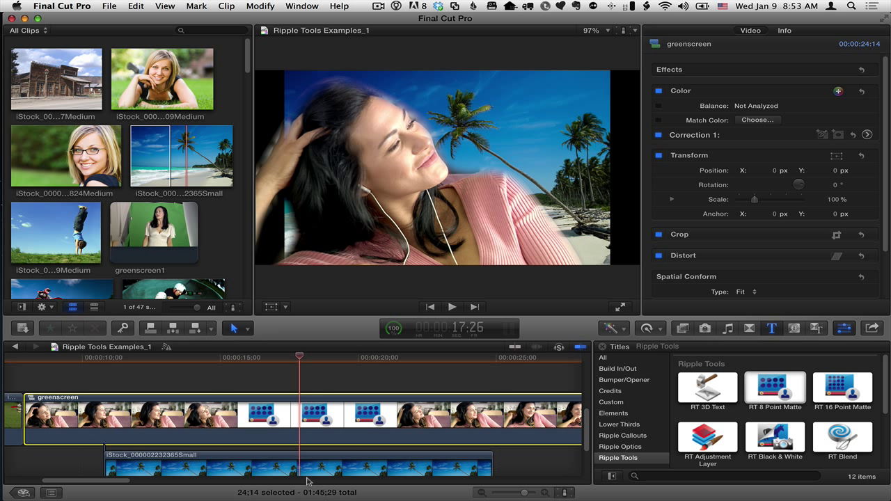
Select the connected beach clip and set its spatial conform to Fill in the Video inspector.
{"action": "left_click", "coordinate": [295, 467]}
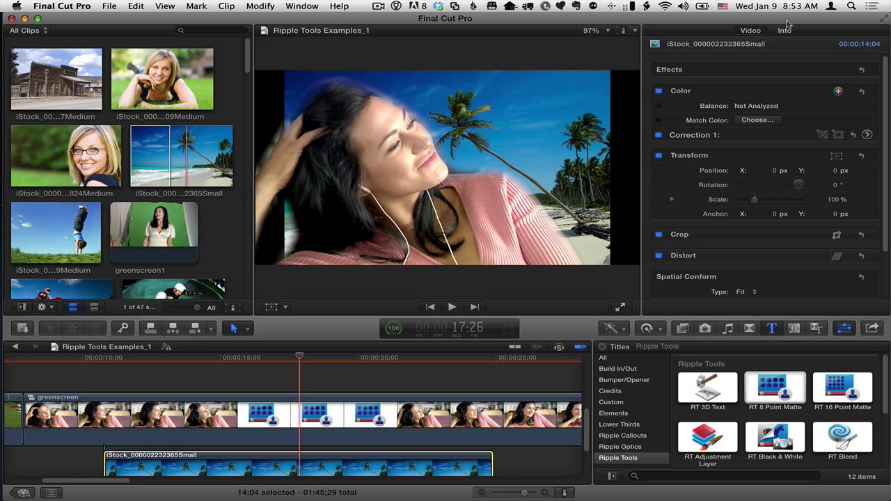
{"action": "scroll", "scroll_direction": "down", "scroll_amount": 3}
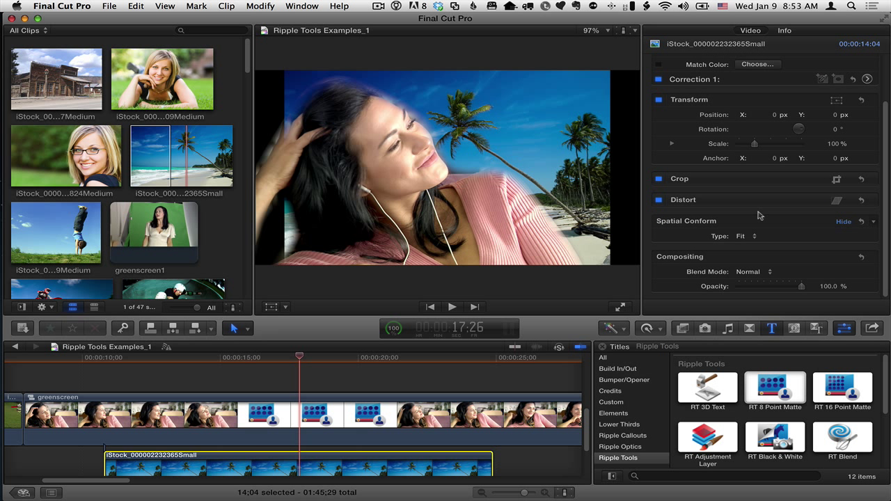
{"action": "left_click", "coordinate": [744, 236]}
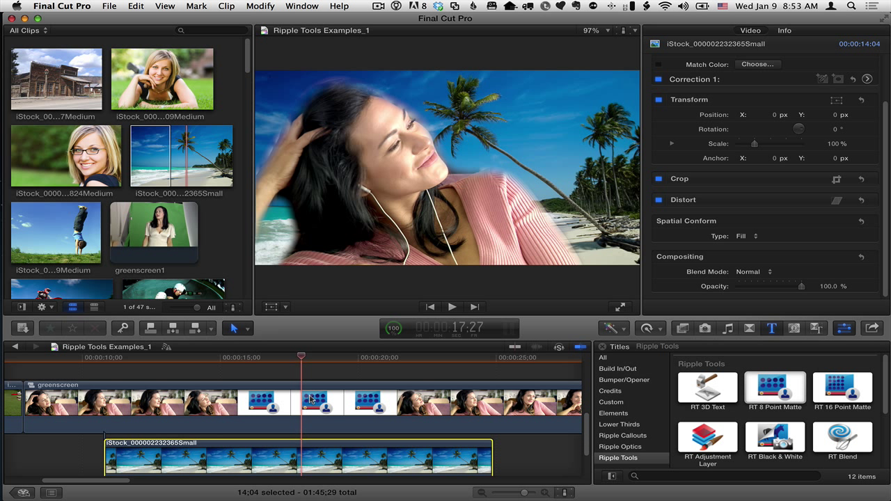
{"action": "mouse_move", "coordinate": [280, 401]}
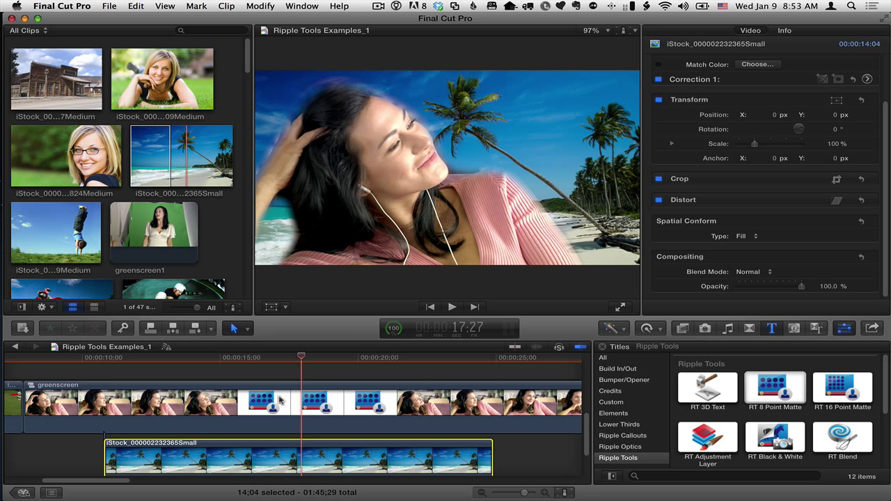
{"action": "mouse_move", "coordinate": [360, 204]}
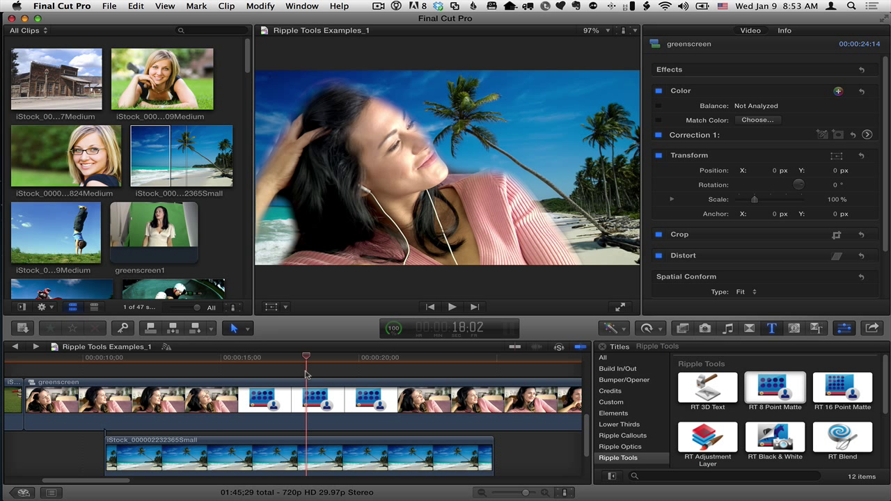
{"action": "left_click", "coordinate": [314, 398]}
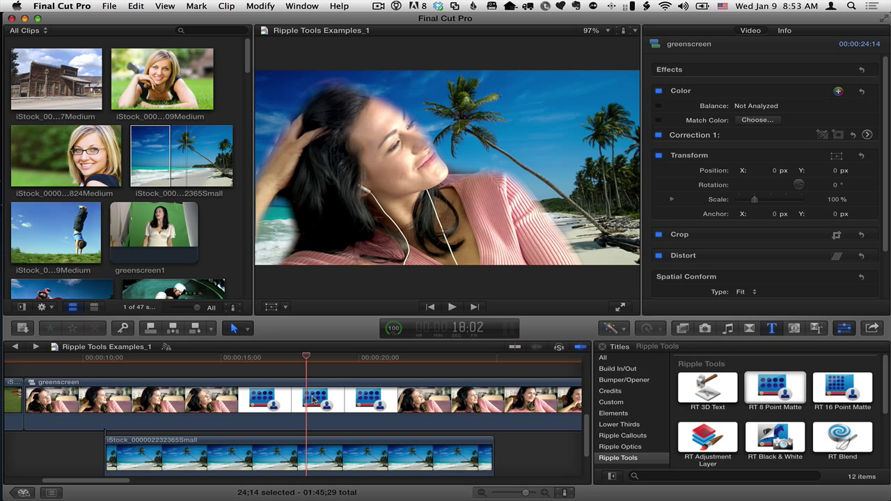